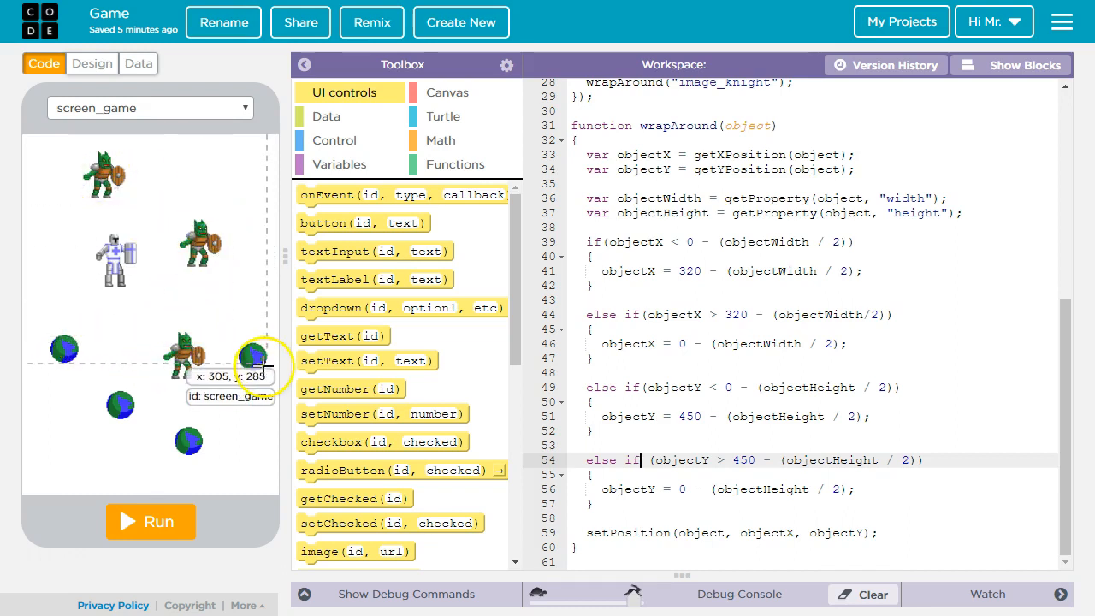
pyautogui.moveTo(55, 298)
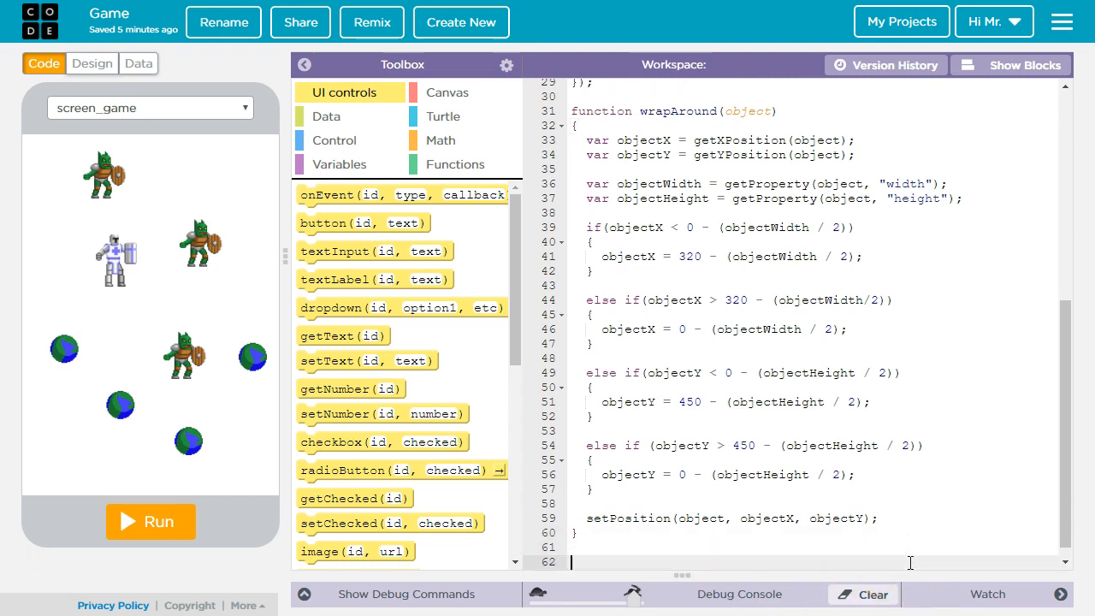
# Declare function moveObject with parameters object, xStep and yStep below wrapAround.
pyautogui.write('function moveObj')
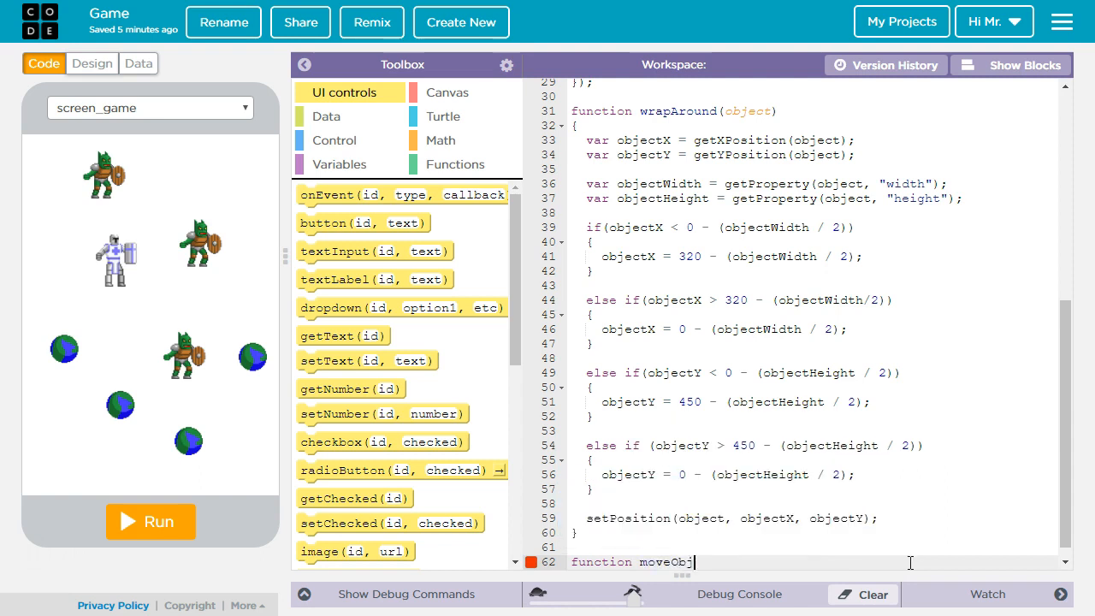
pyautogui.write('ect()')
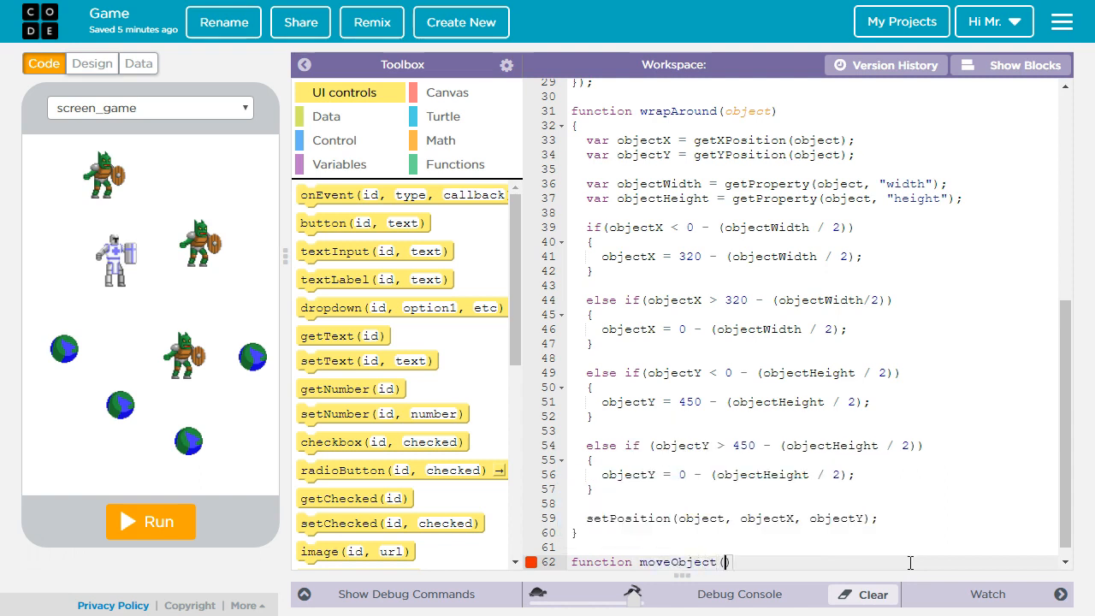
pyautogui.moveTo(925, 537)
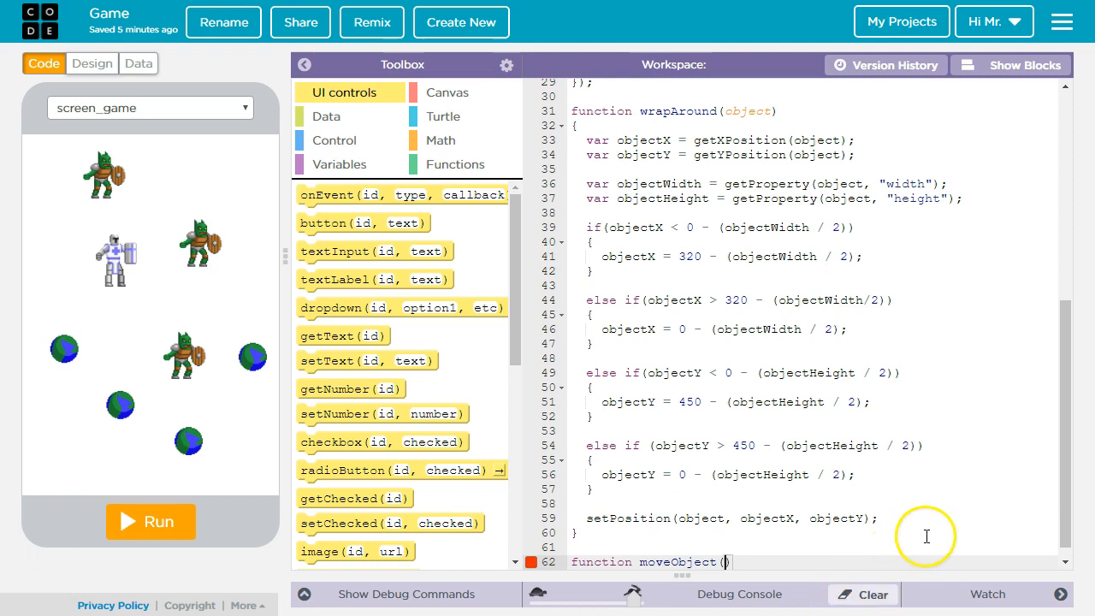
pyautogui.write('object,')
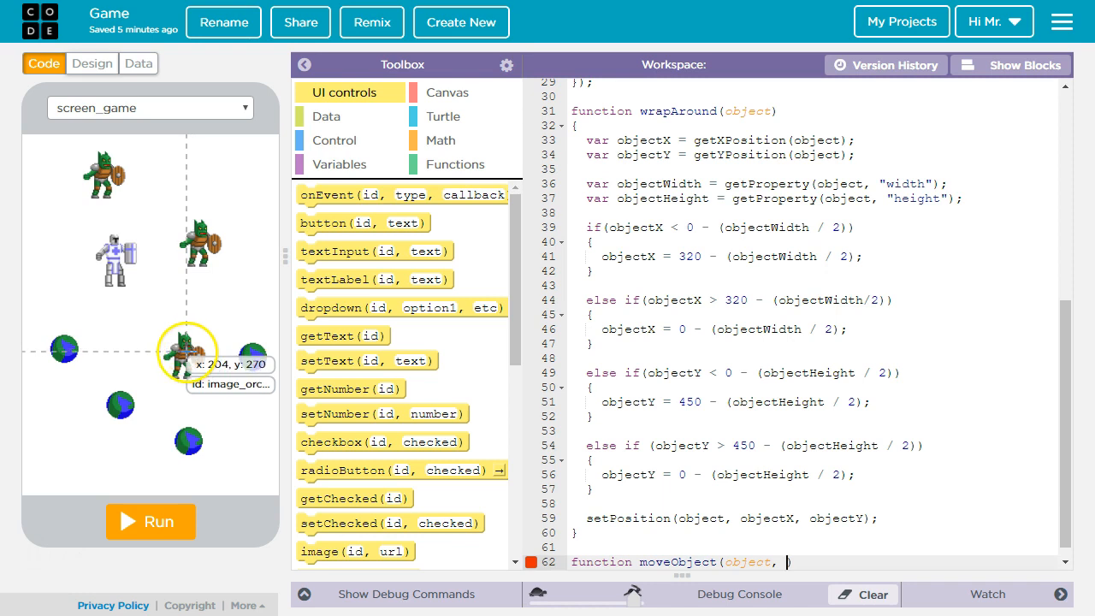
pyautogui.moveTo(154, 372)
pyautogui.write('xStep')
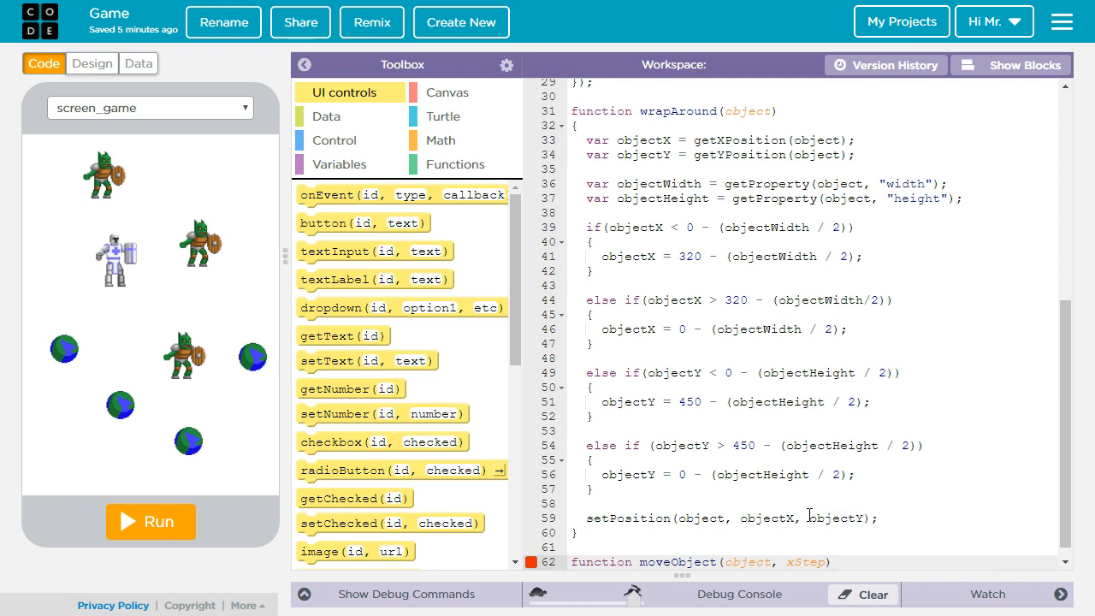
pyautogui.moveTo(622, 591)
pyautogui.write(', ySte')
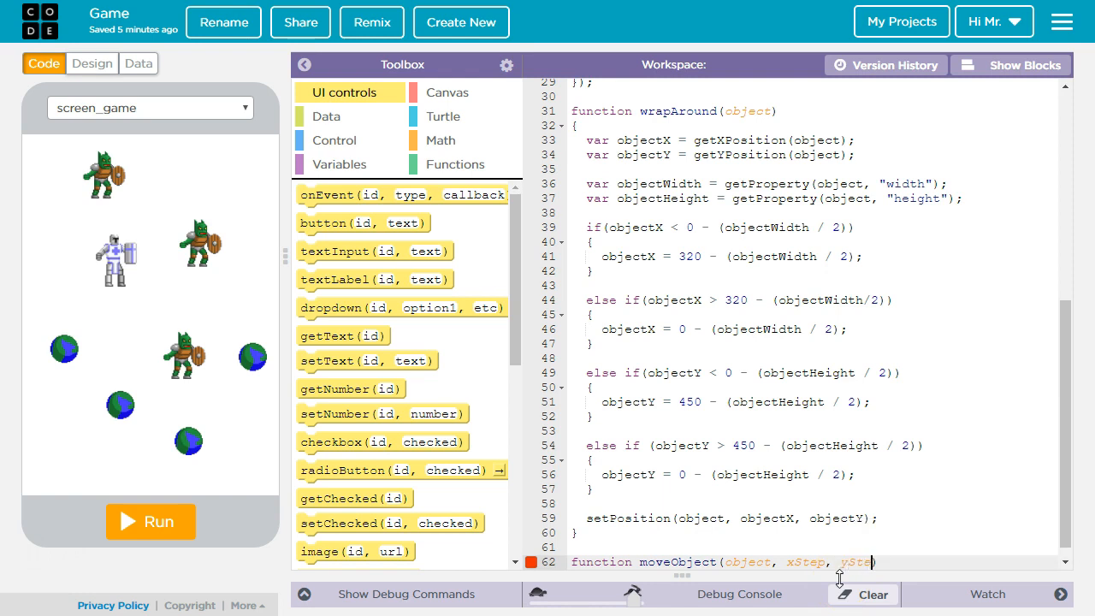
pyautogui.moveTo(236, 289)
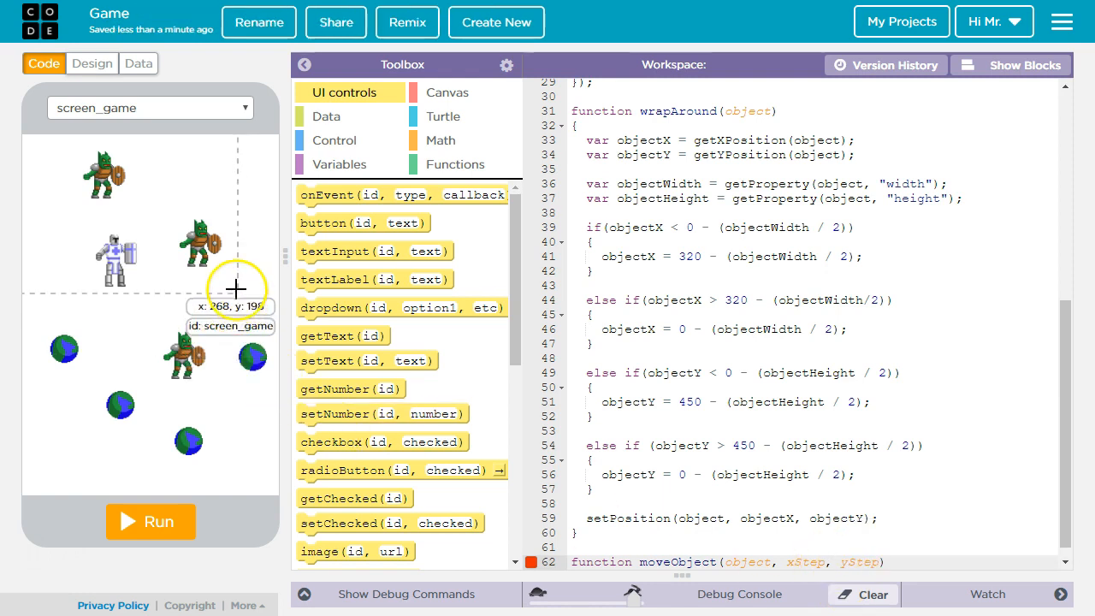
pyautogui.moveTo(321, 402)
pyautogui.write('{')
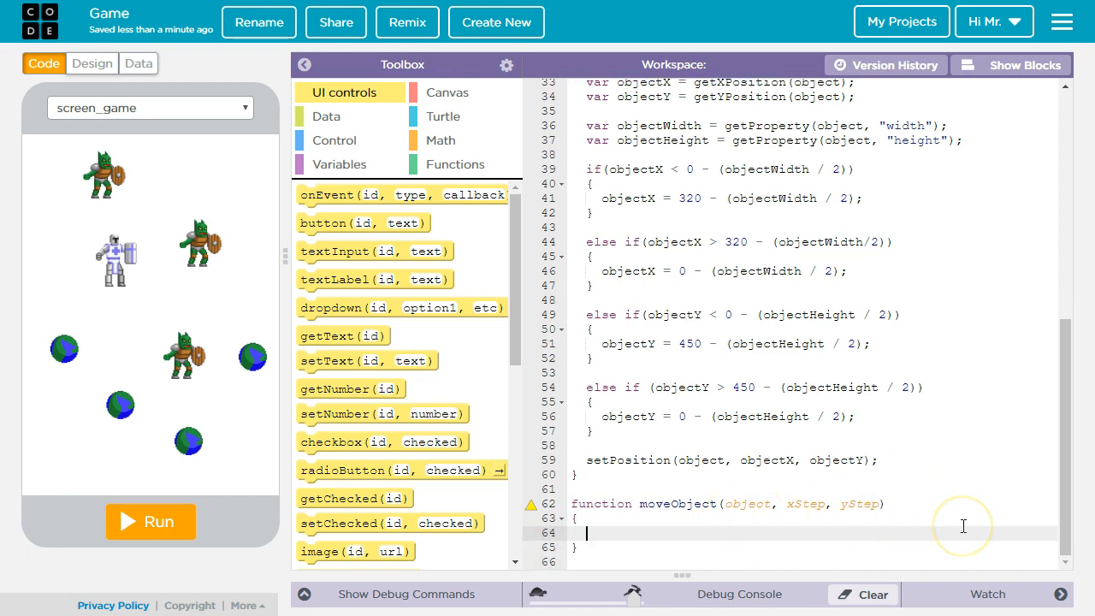
# Compute newX and newY from getXPosition/getYPosition plus xStep and yStep, then setPosition(object, newX, newY).
pyautogui.write('var')
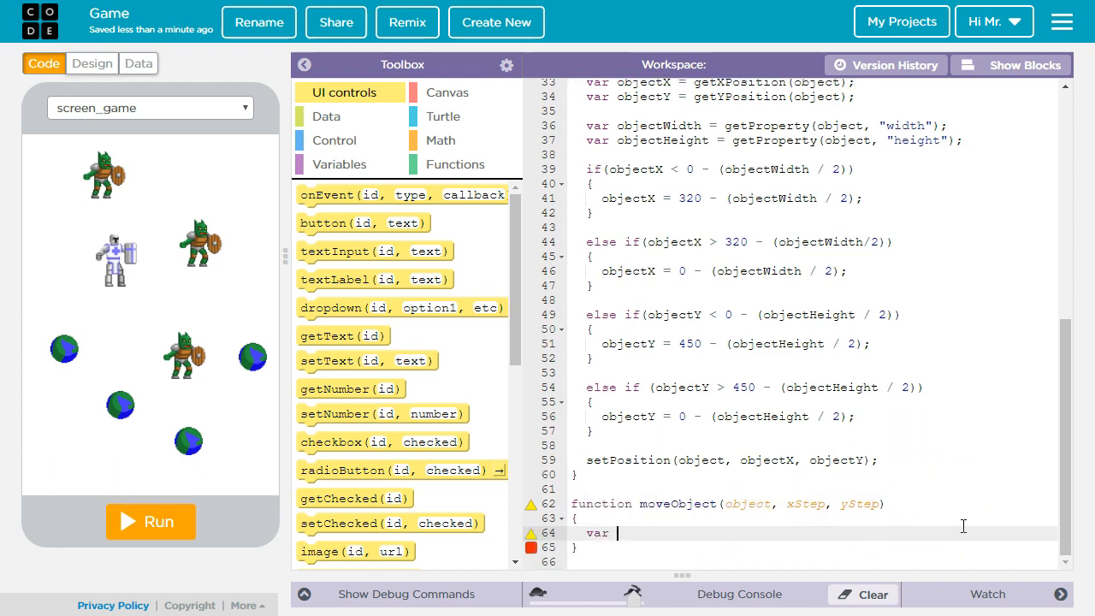
pyautogui.write('newX =')
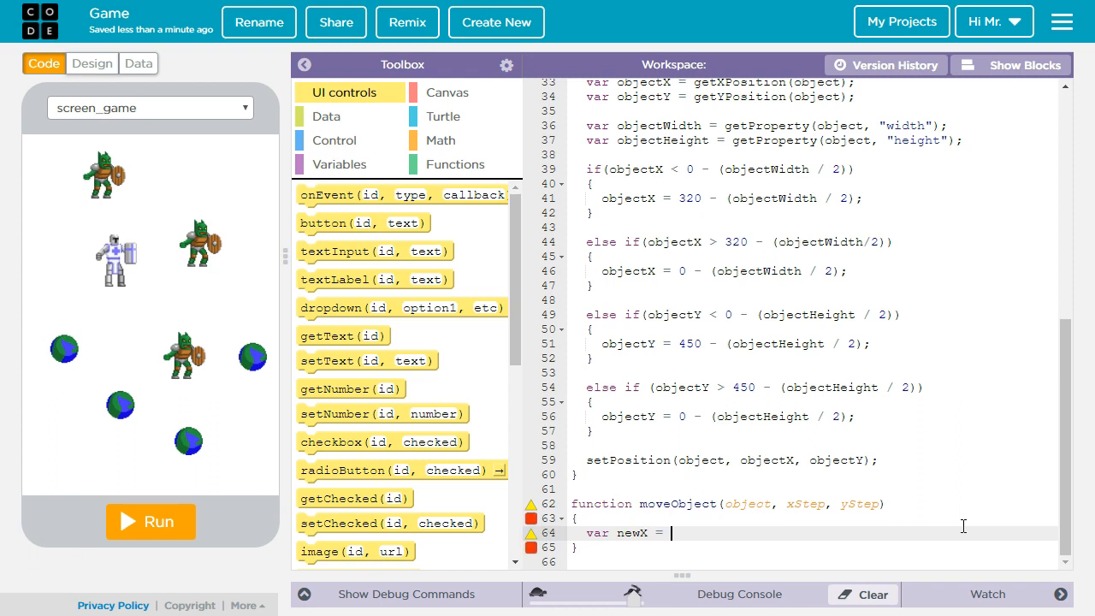
pyautogui.write('getXPosition(object) + xStep')
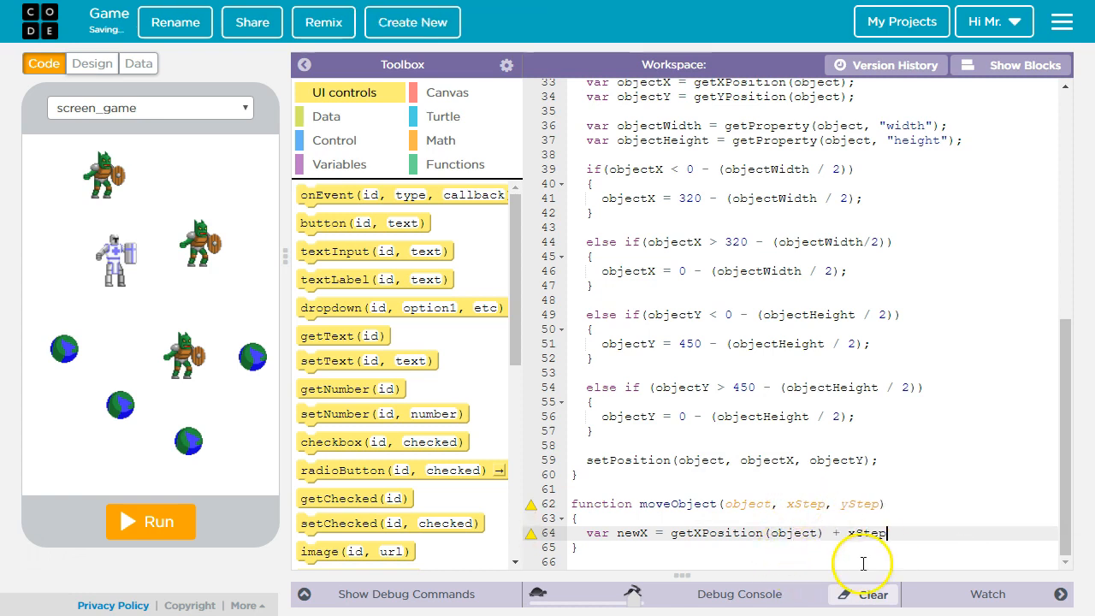
pyautogui.write('var newY')
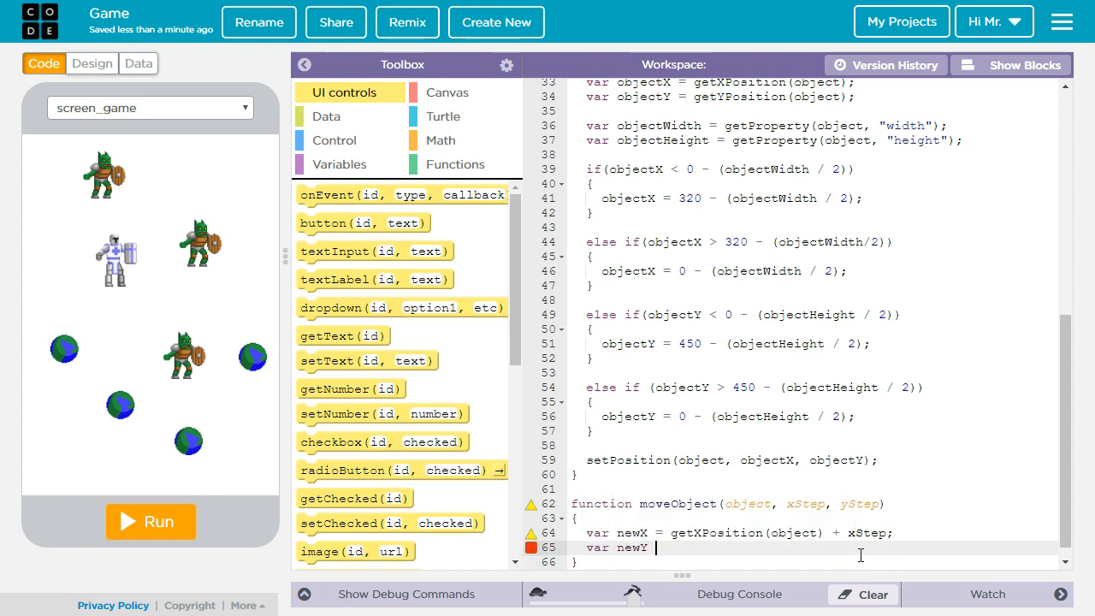
pyautogui.write('getYPosition(object')
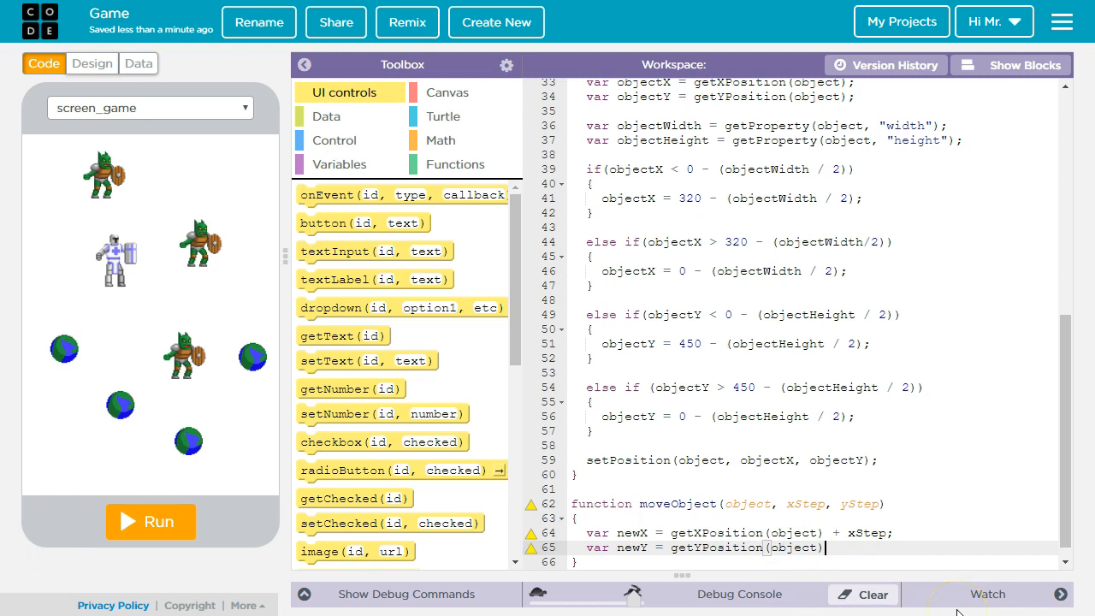
pyautogui.write('+ y')
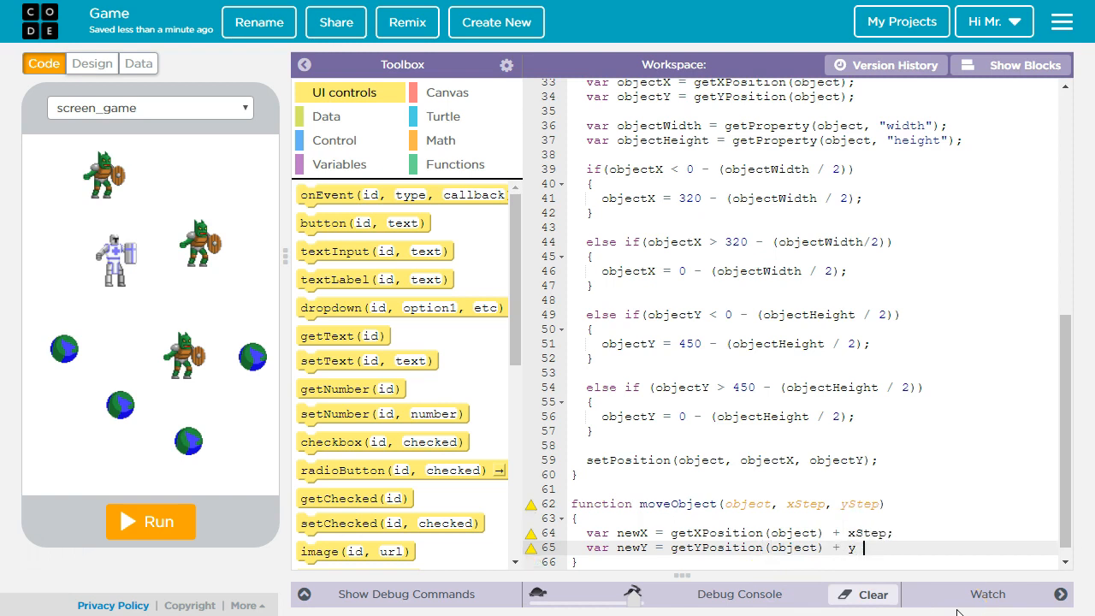
pyautogui.write('Step;')
pyautogui.write('setPosition(object, newX, newY);')
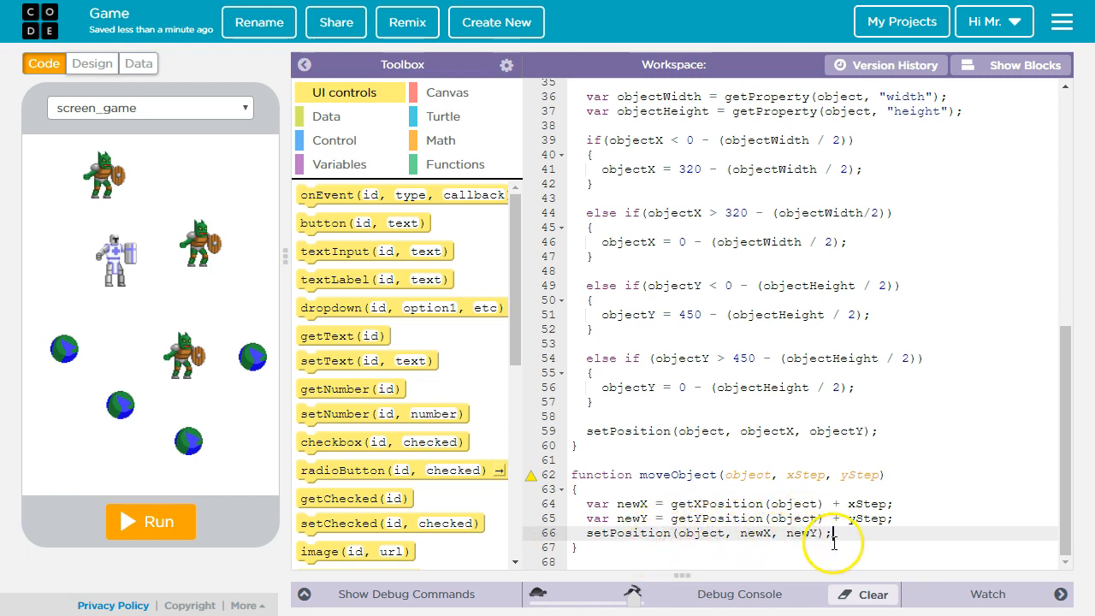
# End moveObject with wrapAround(object) and run the app once to test it.
pyautogui.write('wrapAround(')
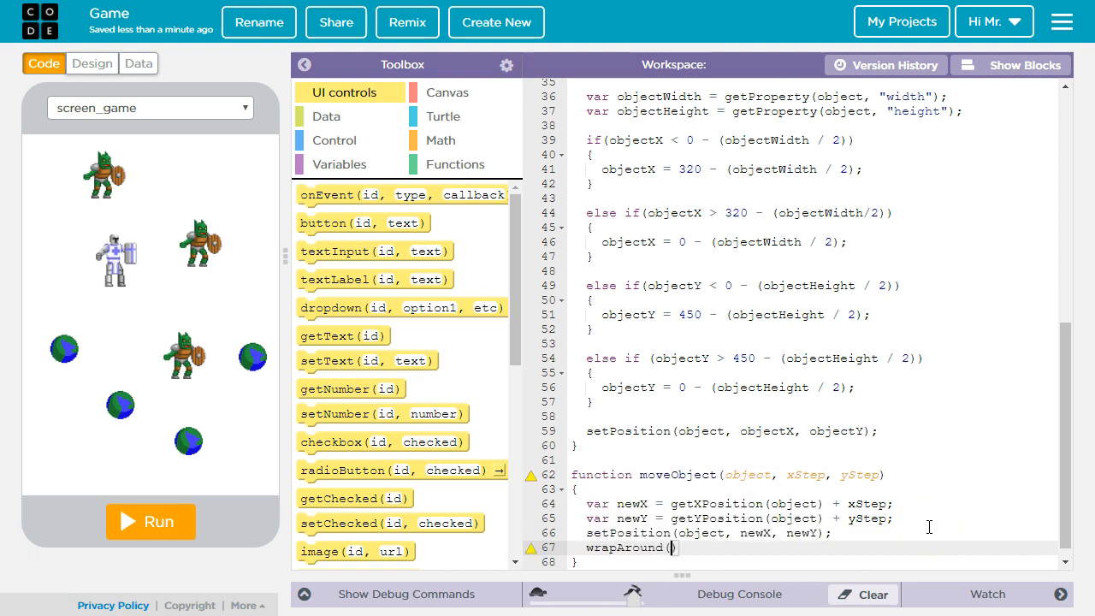
pyautogui.write('object)')
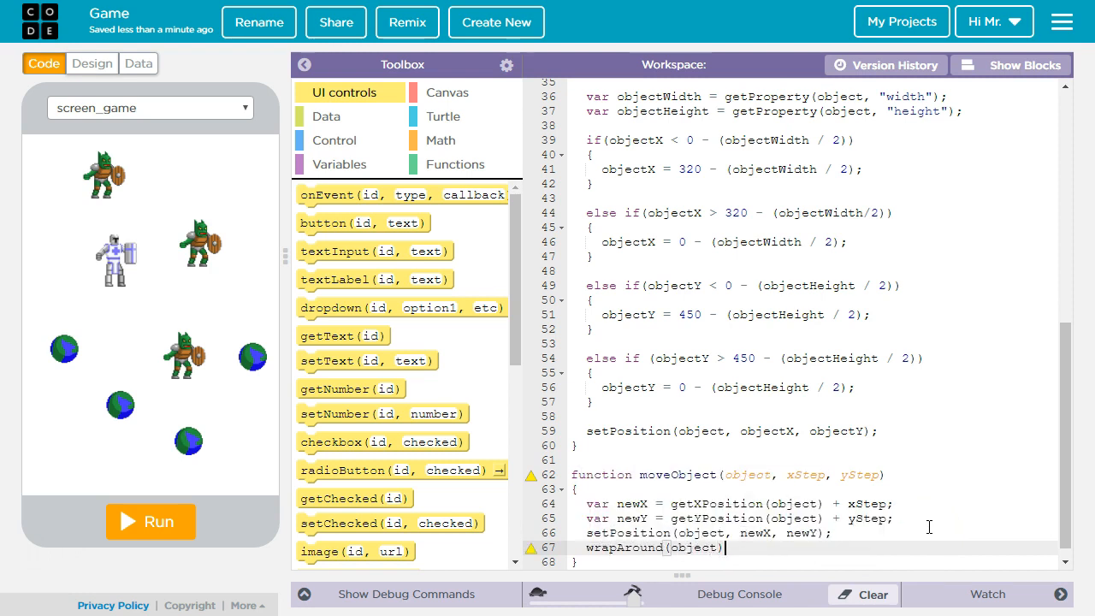
pyautogui.moveTo(277, 283)
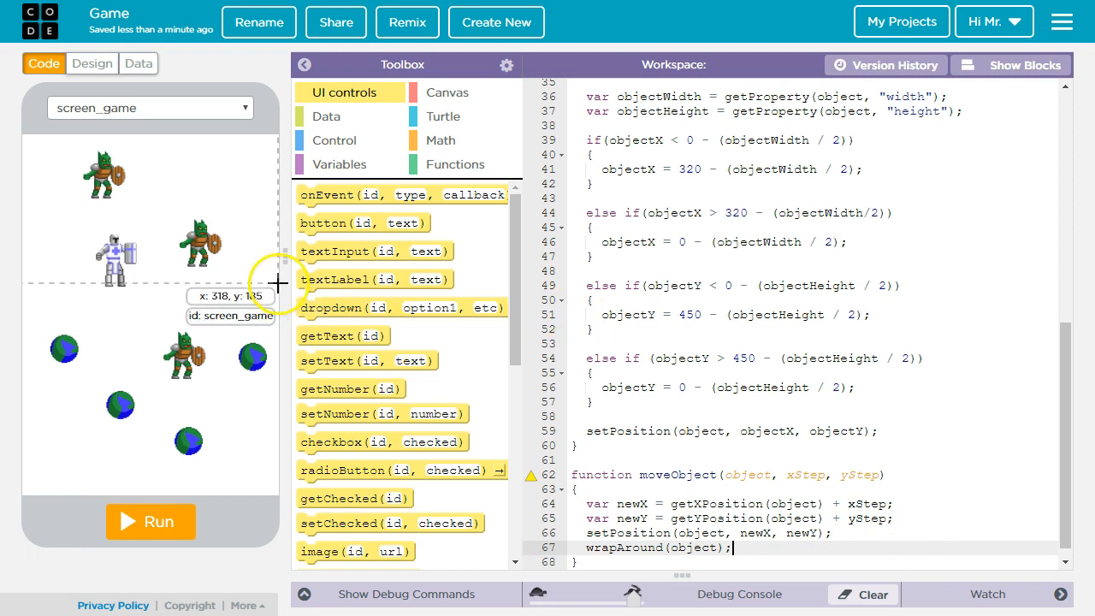
pyautogui.moveTo(55, 352)
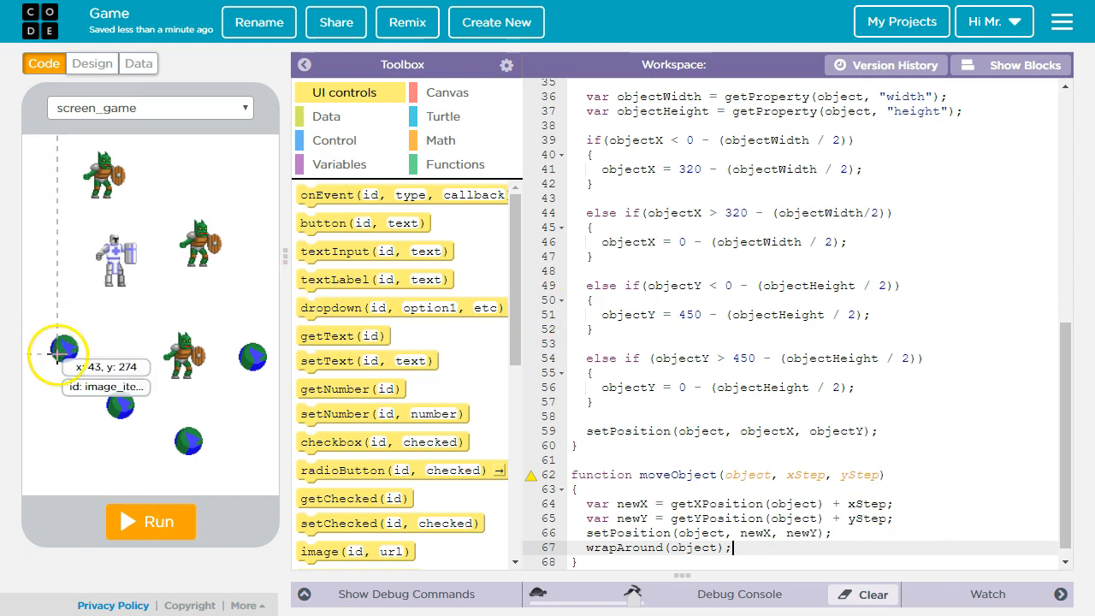
pyautogui.click(151, 521)
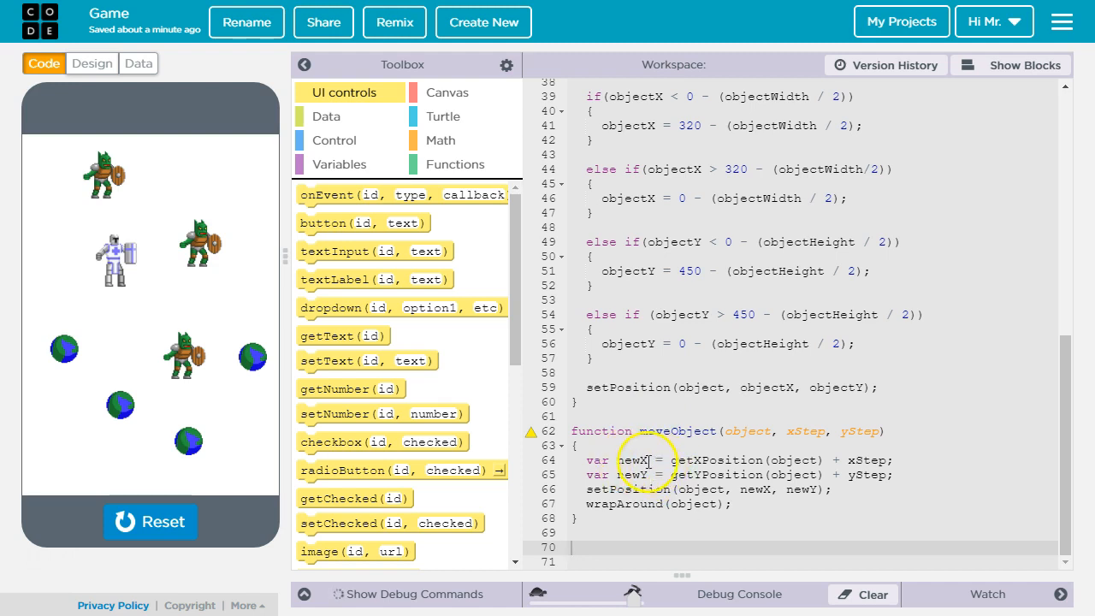
pyautogui.moveTo(229, 475)
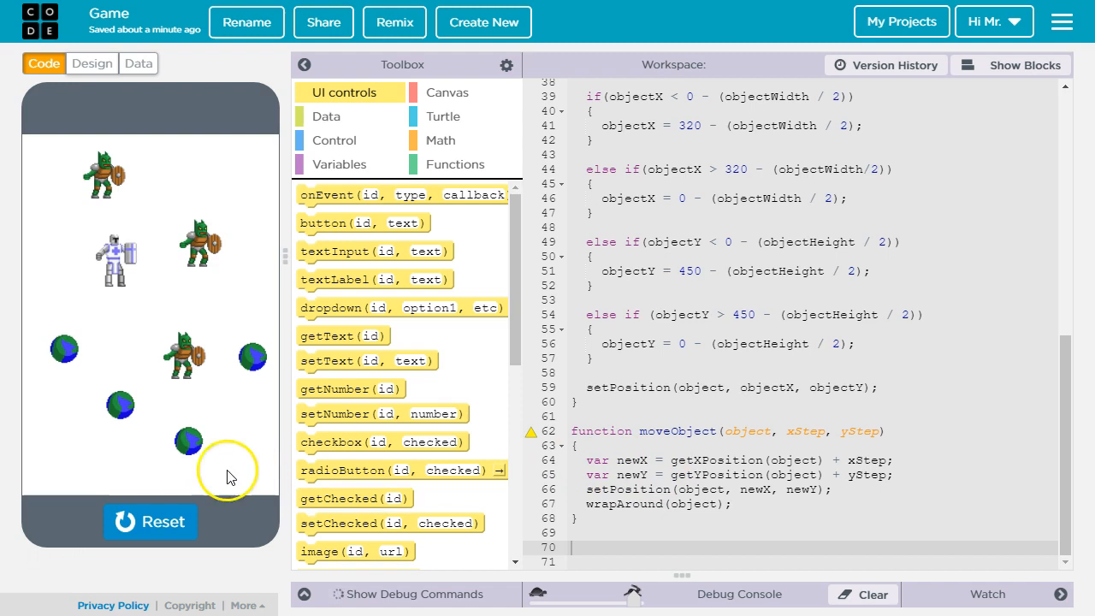
pyautogui.moveTo(134, 475)
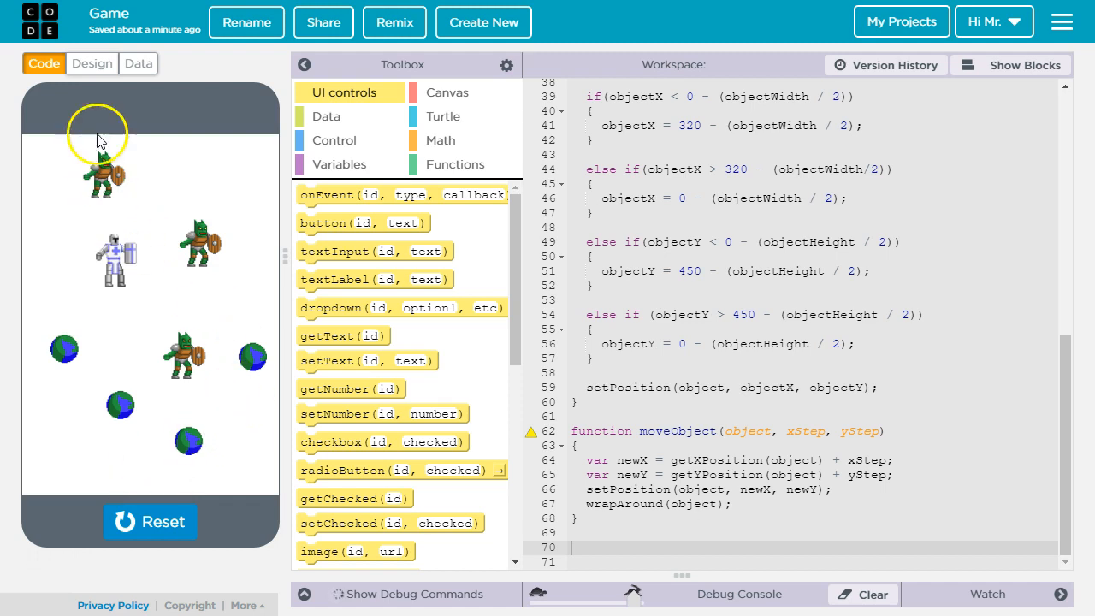
# In Design mode, add a button_start near the screen bottom and show its Events panel.
pyautogui.click(93, 64)
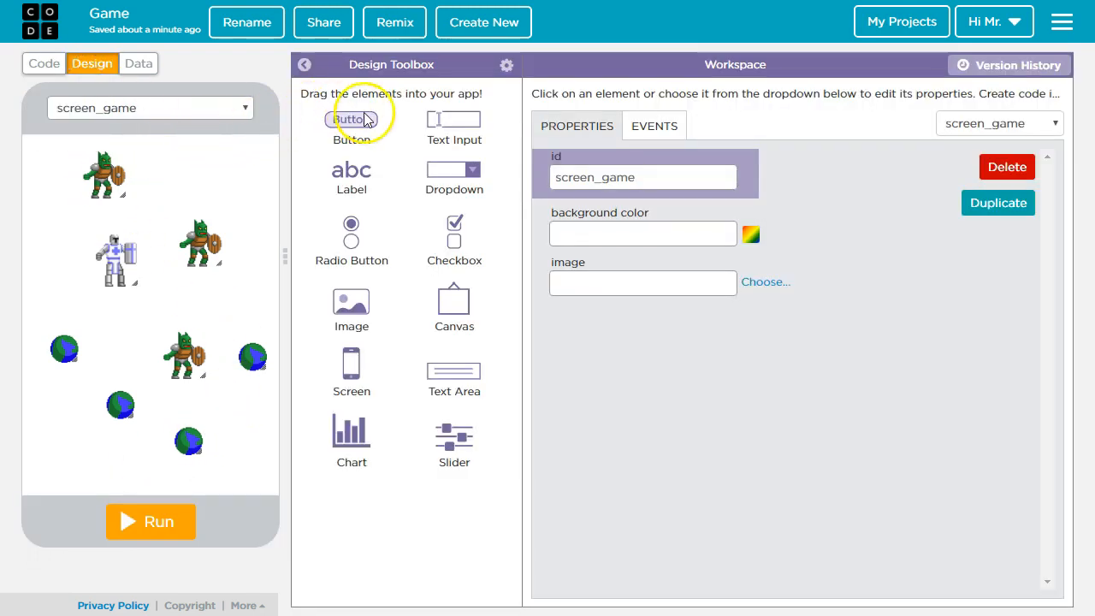
pyautogui.moveTo(351, 120); pyautogui.dragTo(128, 472)
pyautogui.write('button_star')
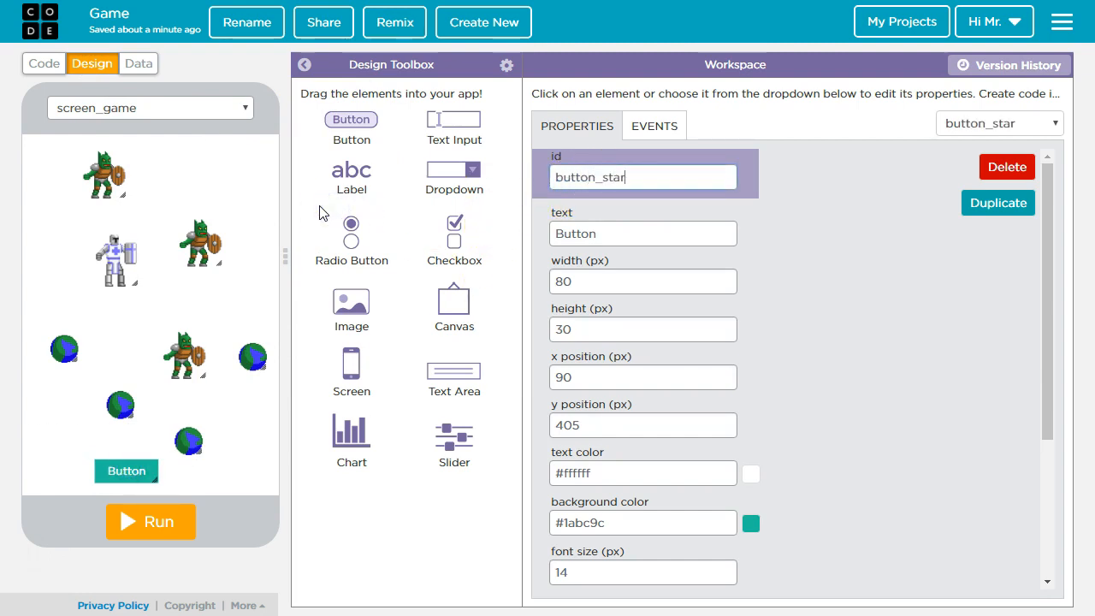
pyautogui.write('t')
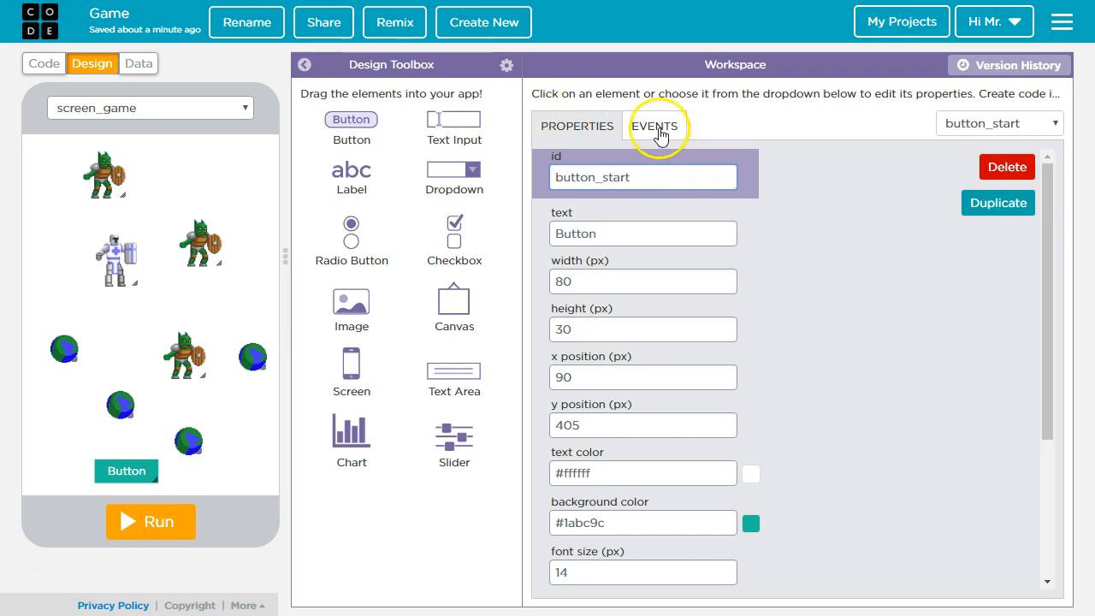
pyautogui.click(653, 126)
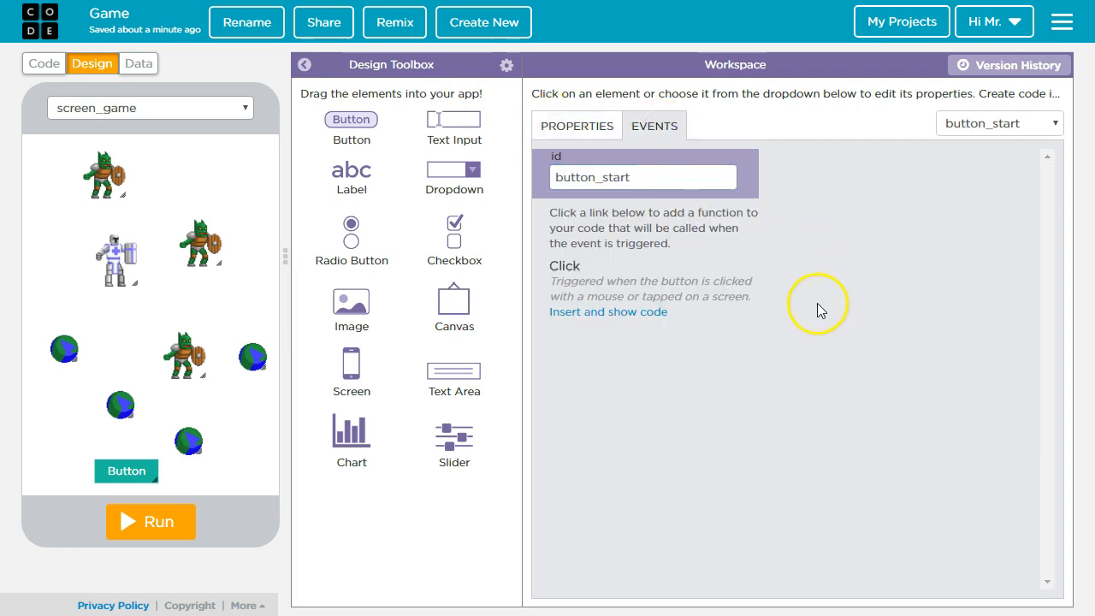
pyautogui.moveTo(565, 263)
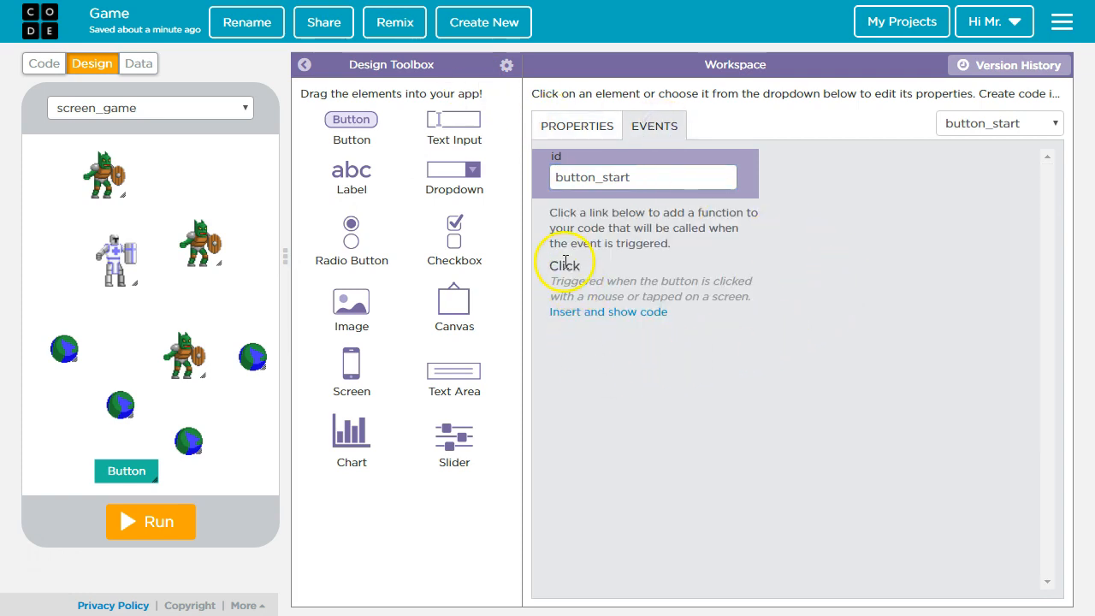
pyautogui.moveTo(599, 312)
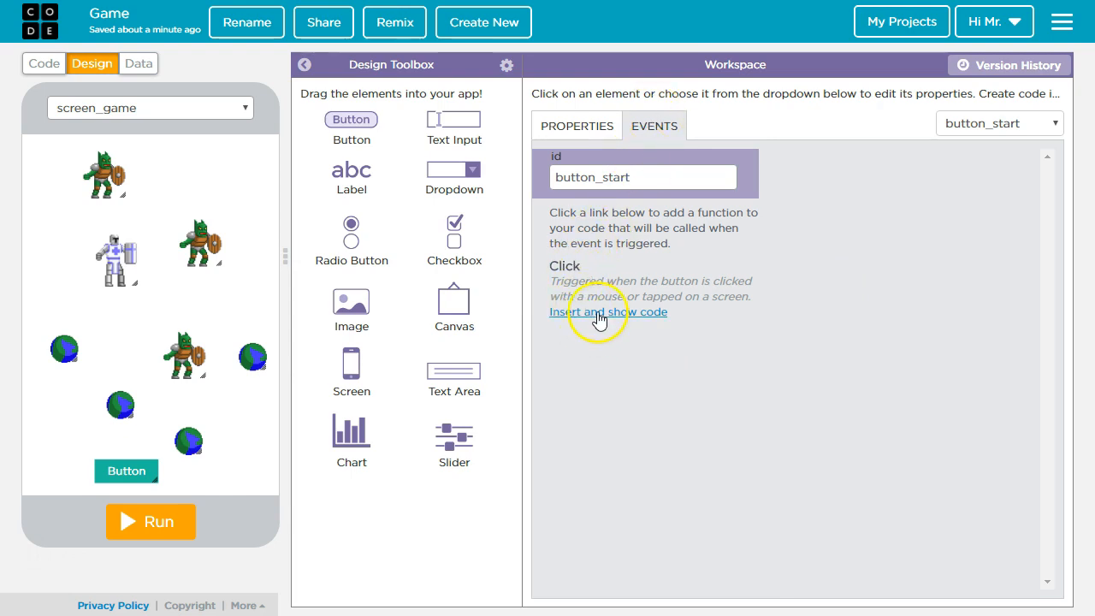
# Insert a click handler for button_start containing a timedLoop with a 50 ms interval.
pyautogui.click(607, 311)
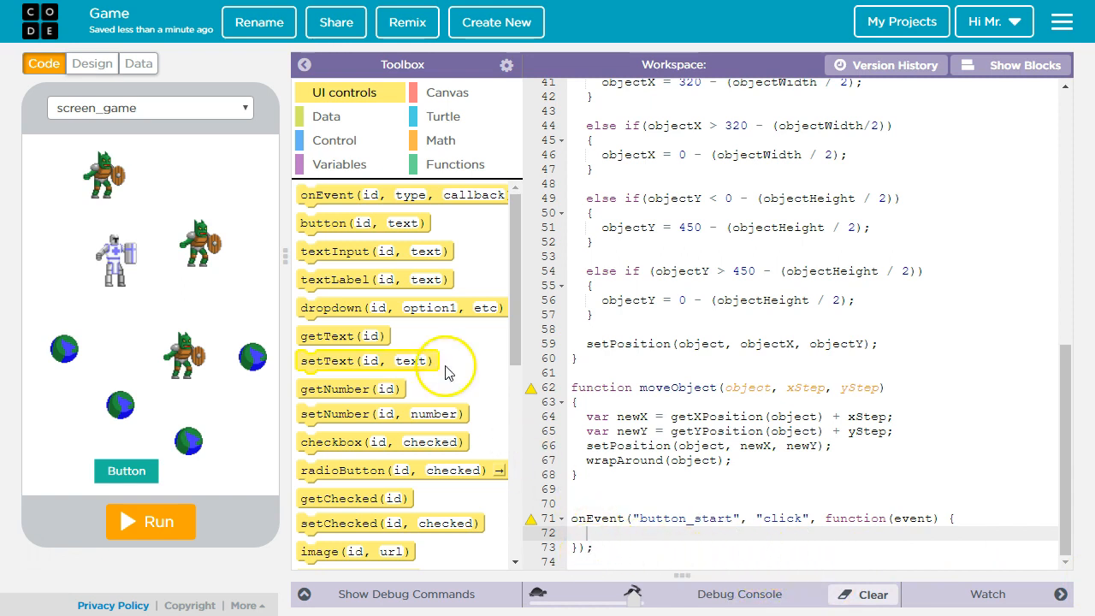
pyautogui.click(335, 140)
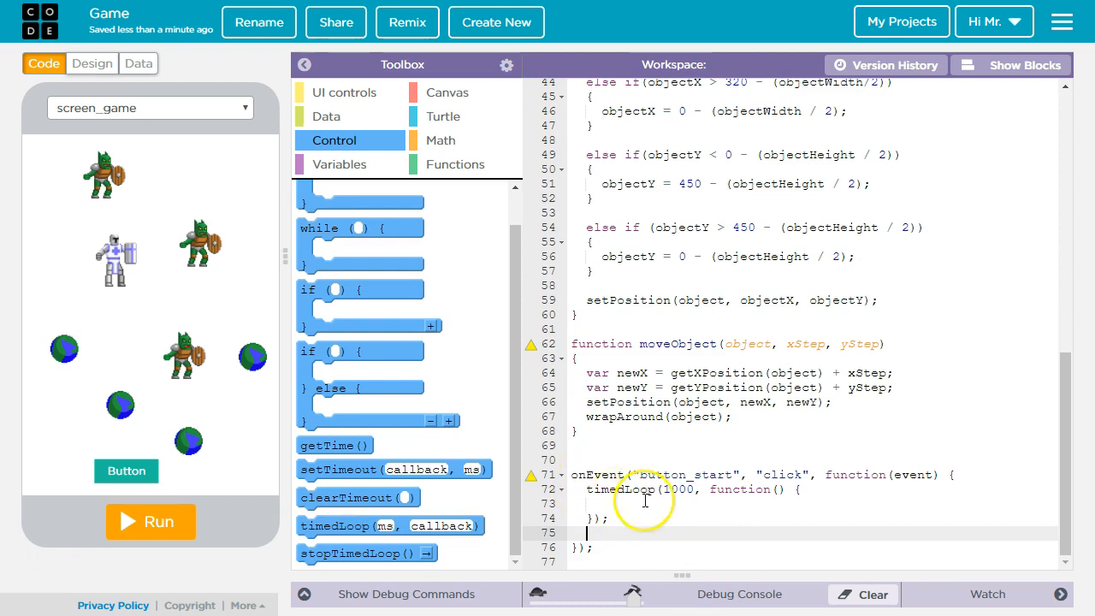
pyautogui.moveTo(742, 503)
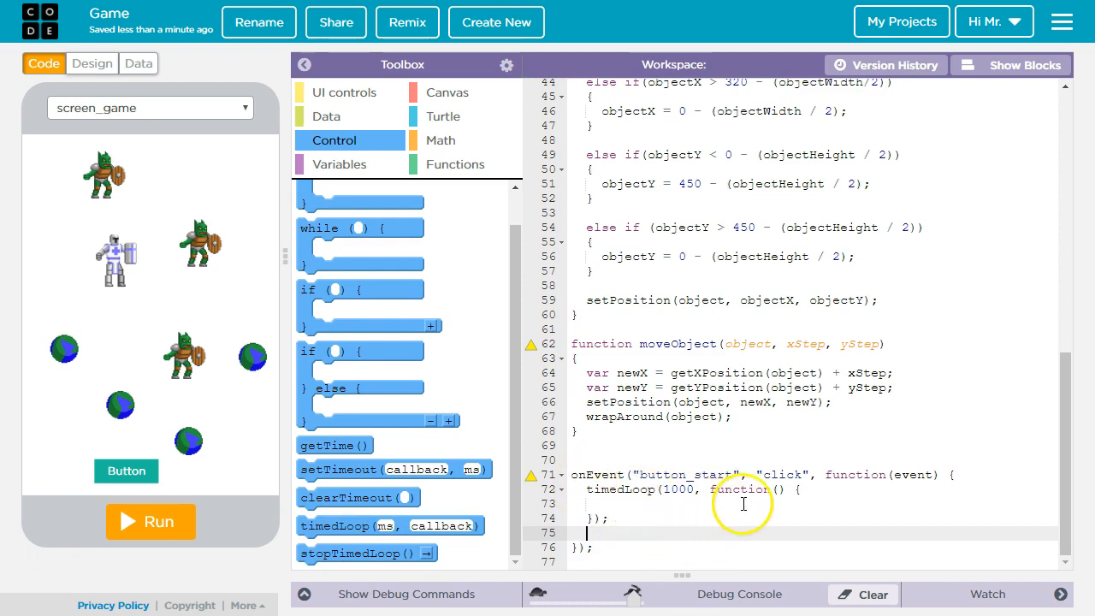
pyautogui.moveTo(681, 503)
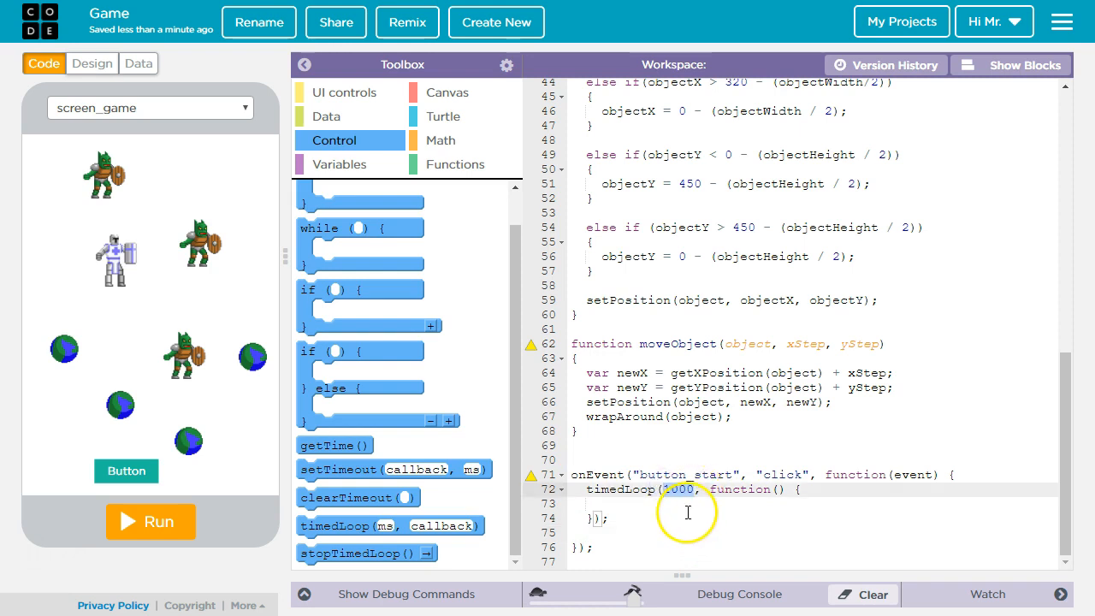
pyautogui.click(150, 522)
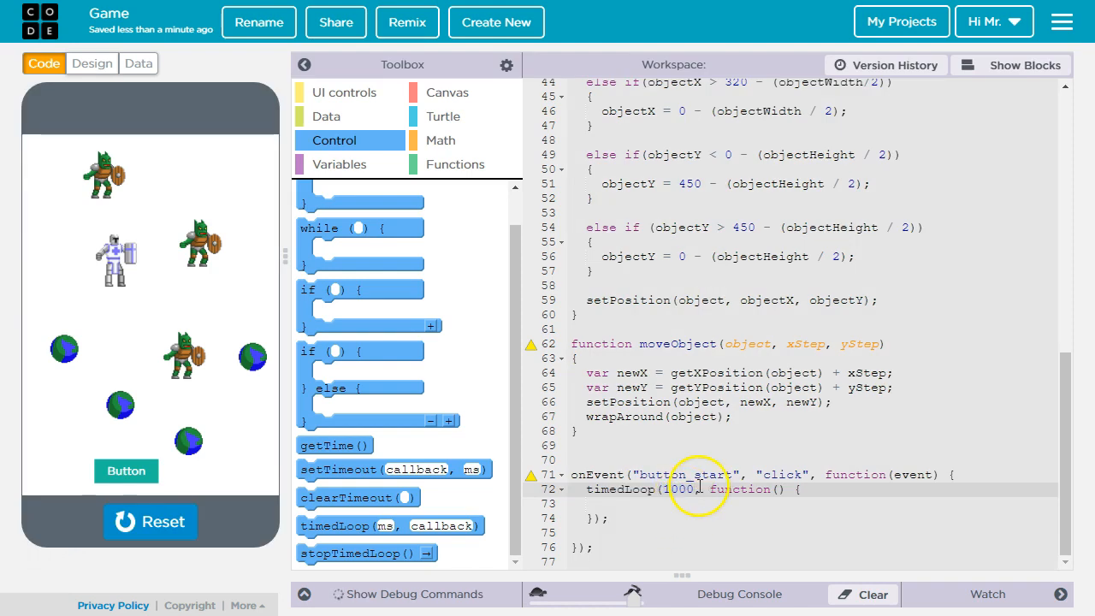
pyautogui.doubleClick(677, 490)
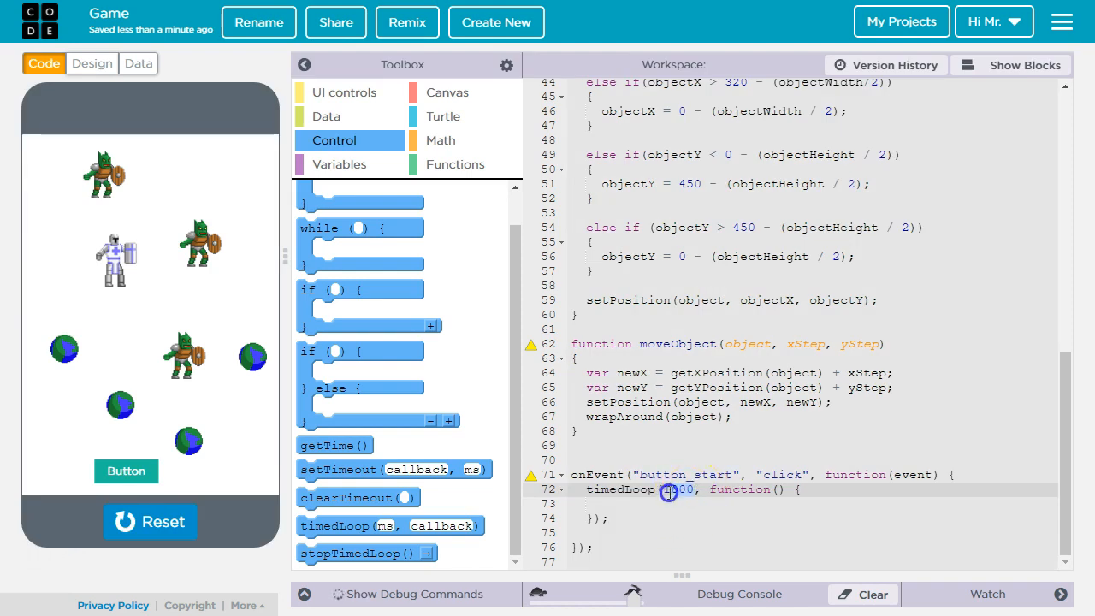
pyautogui.write('50')
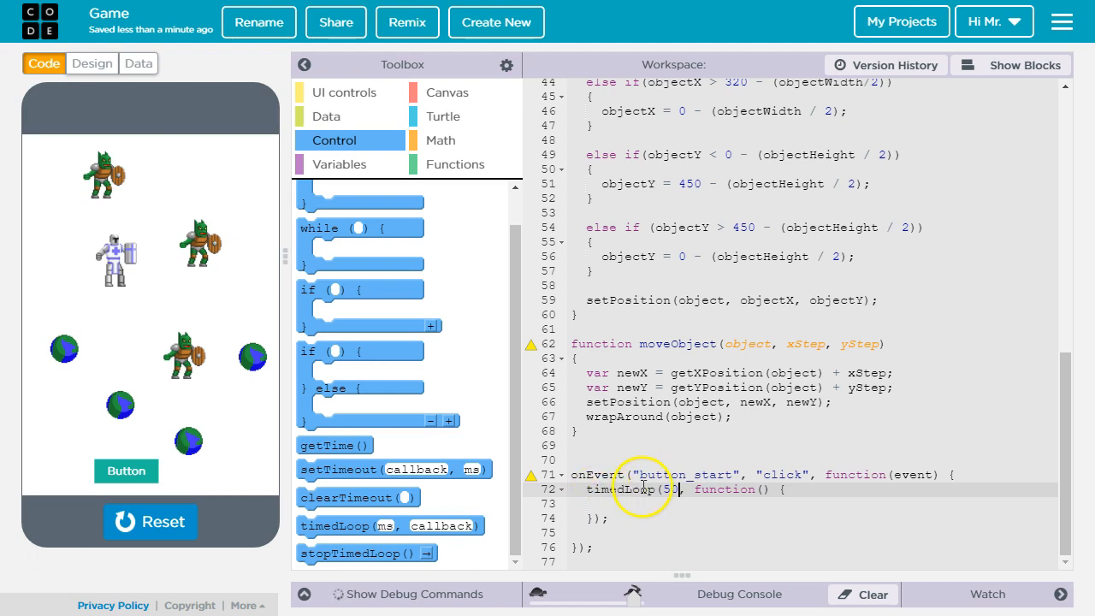
# Inside the loop, call moveObject("image_orc_one", 1, 1).
pyautogui.click(151, 522)
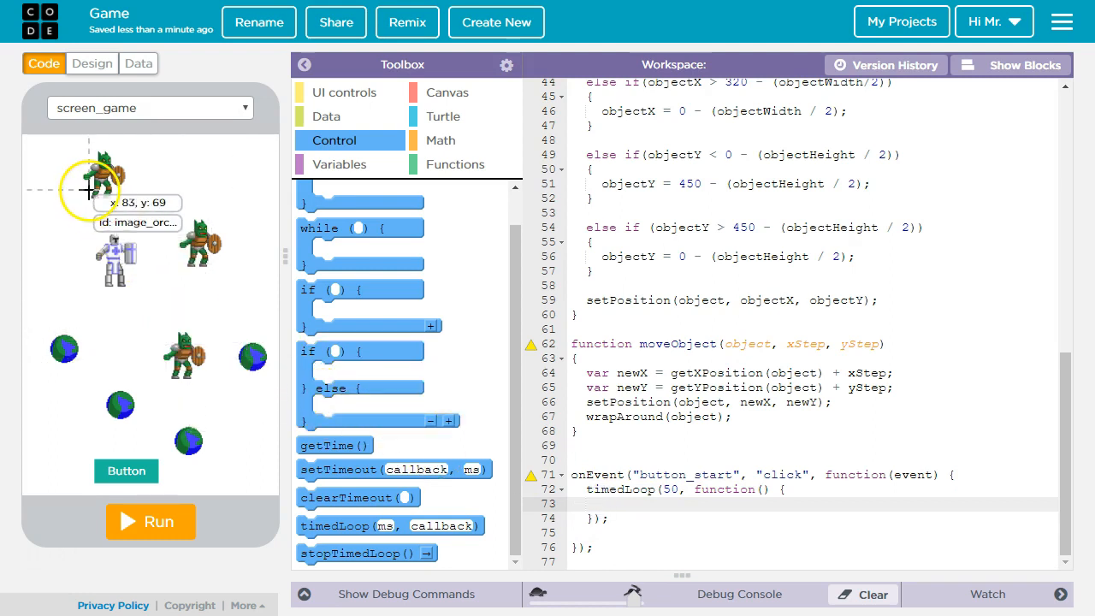
pyautogui.write('moveObject(')
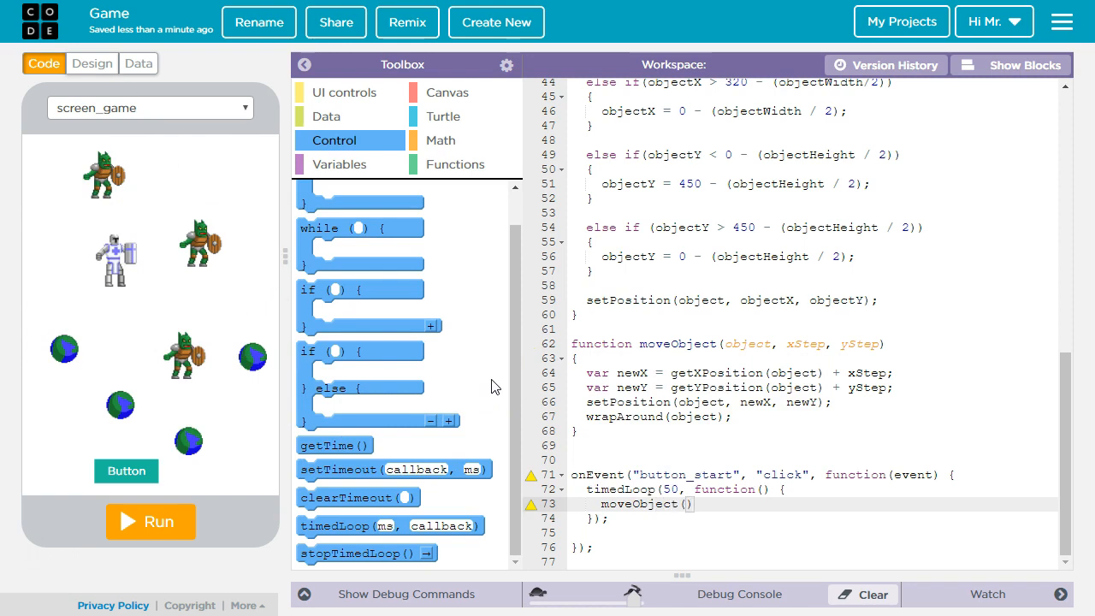
pyautogui.moveTo(104, 162)
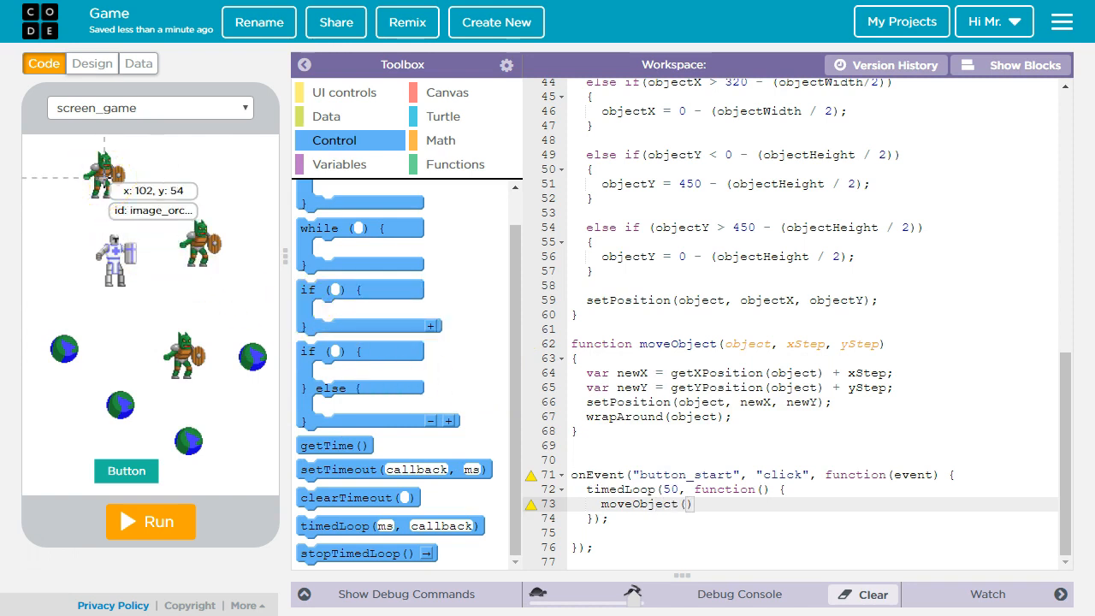
pyautogui.moveTo(360, 228)
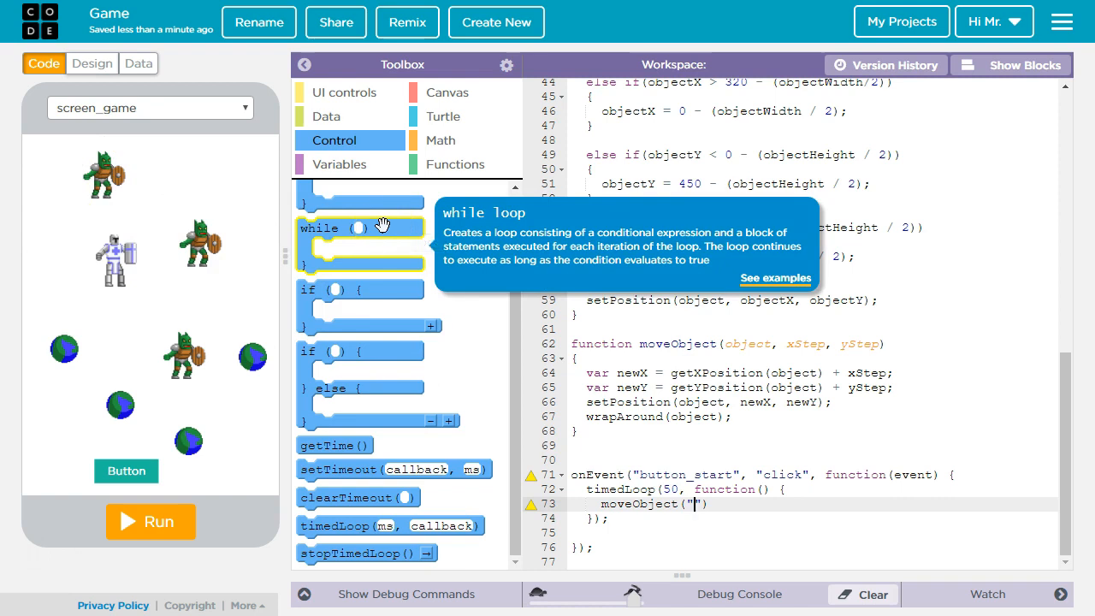
pyautogui.write('image_orc_one')
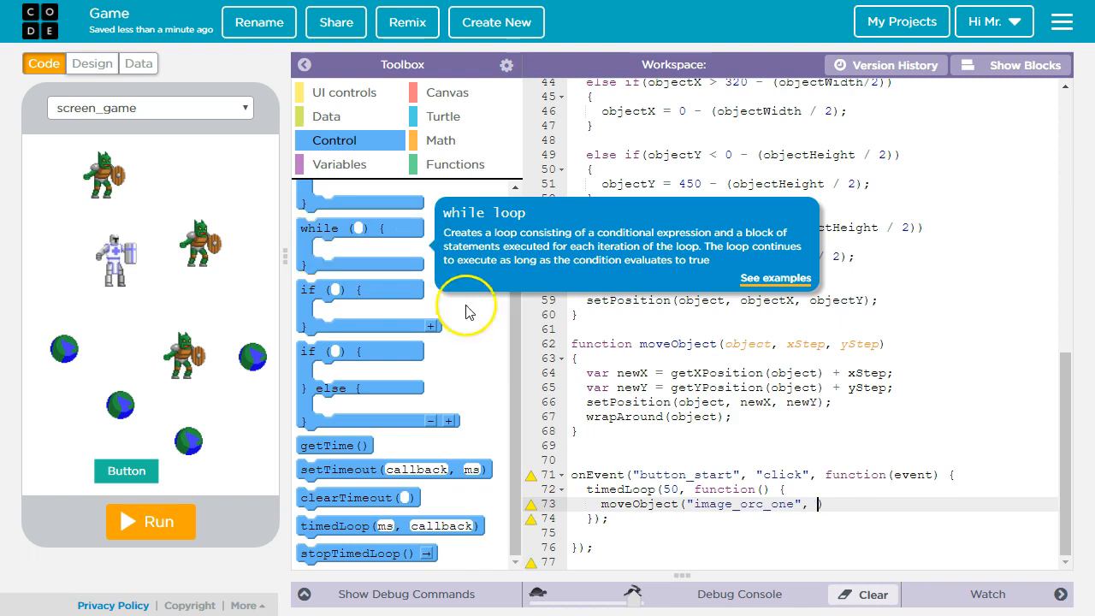
pyautogui.moveTo(807, 343)
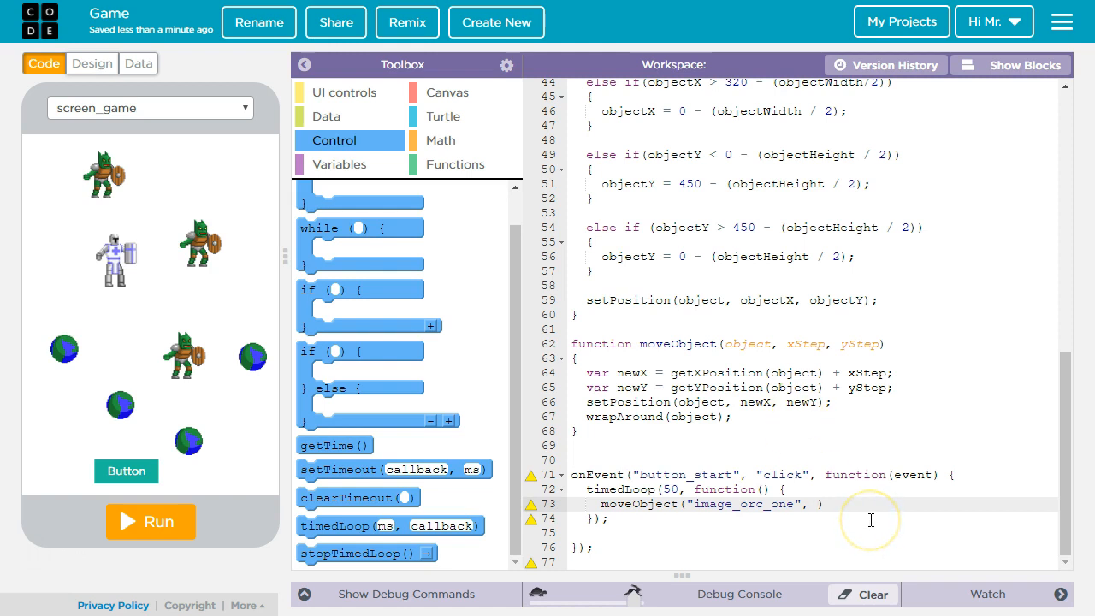
pyautogui.write('1')
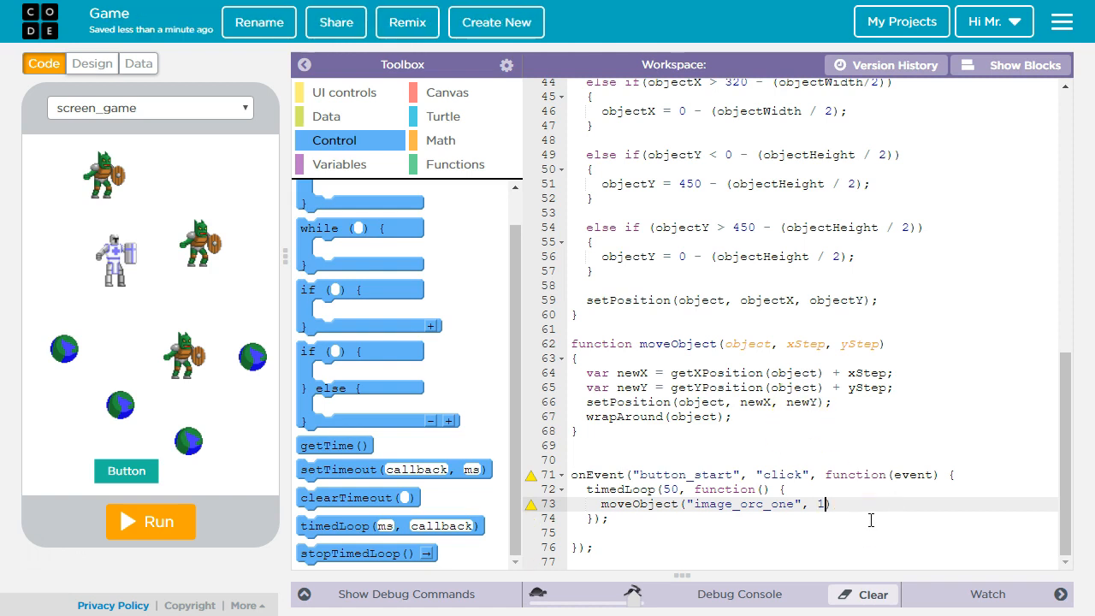
pyautogui.write(',')
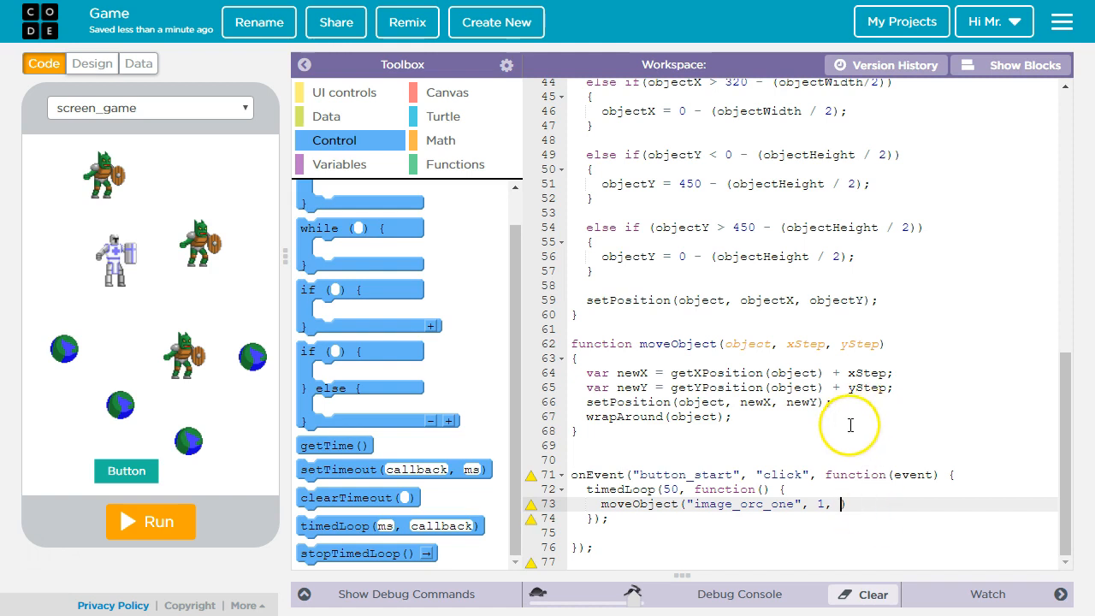
pyautogui.moveTo(865, 350)
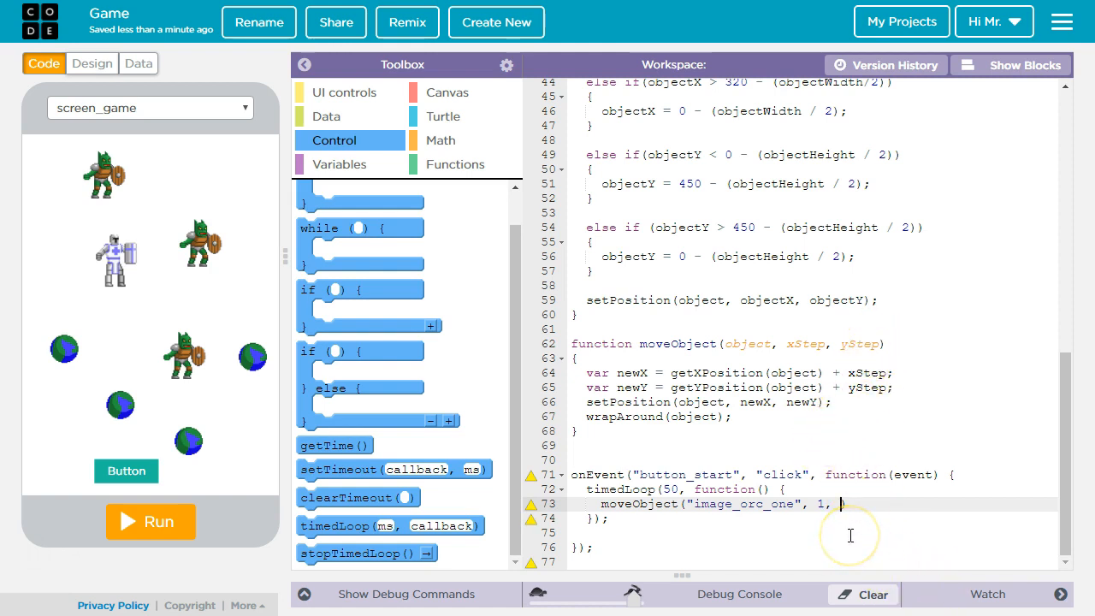
pyautogui.write('1);')
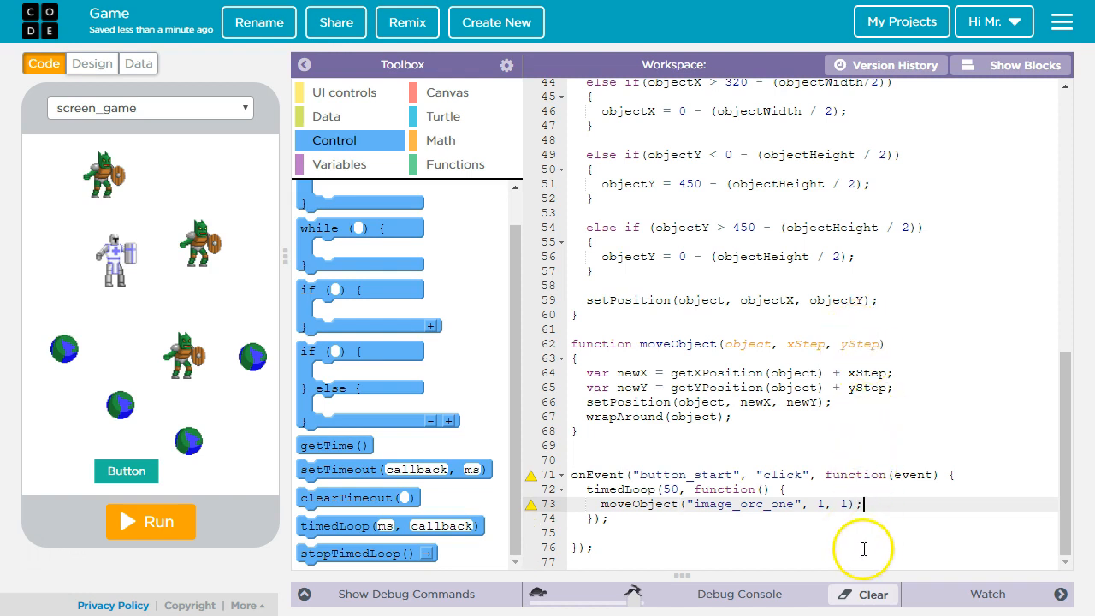
pyautogui.moveTo(390, 525)
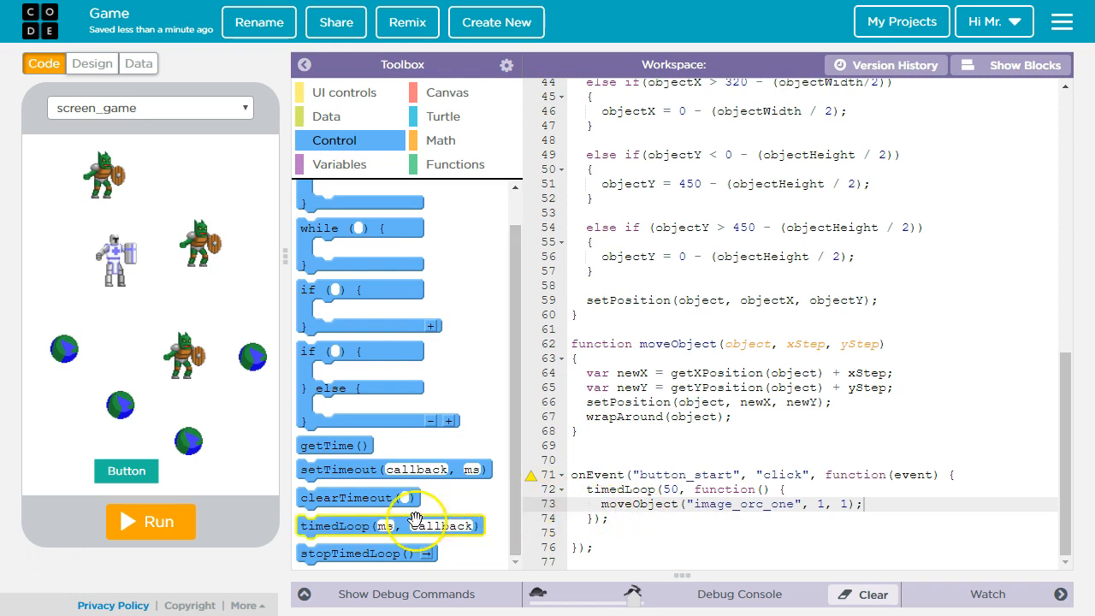
pyautogui.click(151, 520)
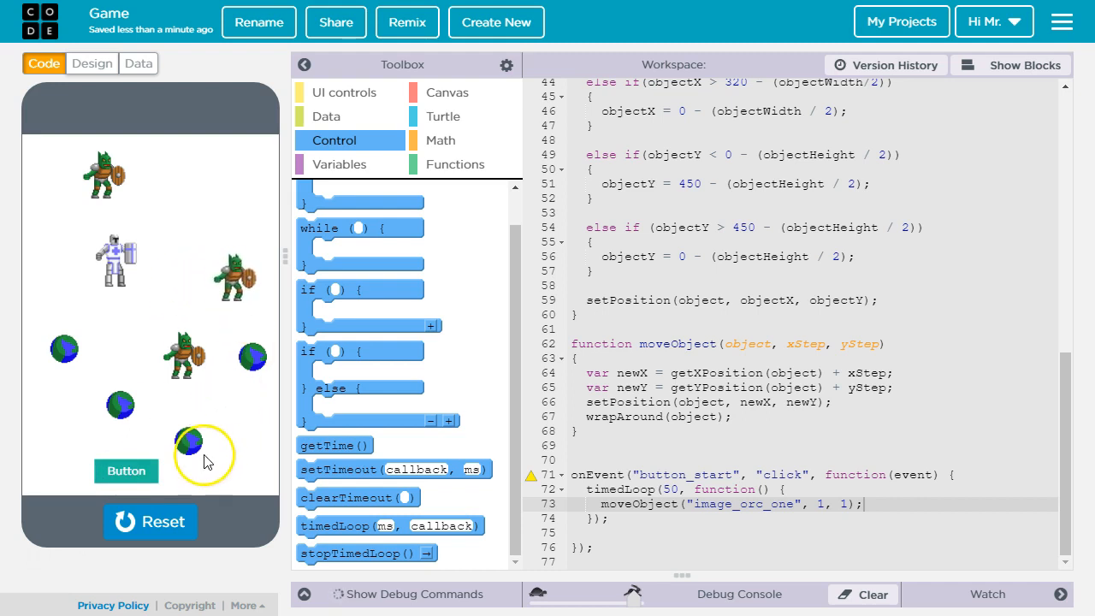
pyautogui.click(150, 521)
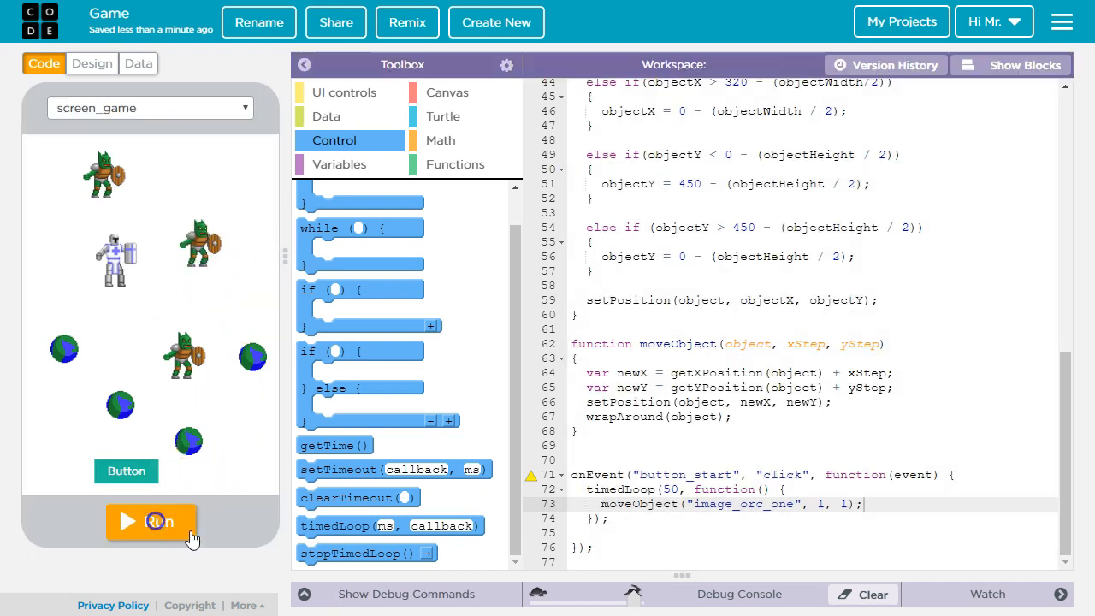
pyautogui.click(150, 521)
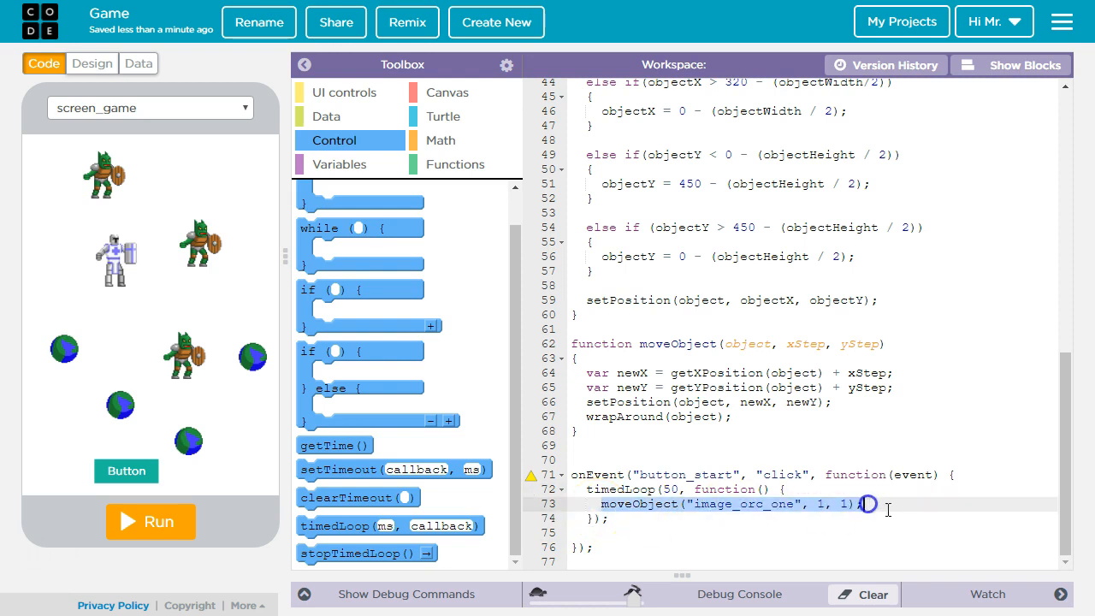
# Move image_orc_two by 2, 1 and add moveObject("image_orc_three", 1, 2) to the loop.
pyautogui.press('Return')
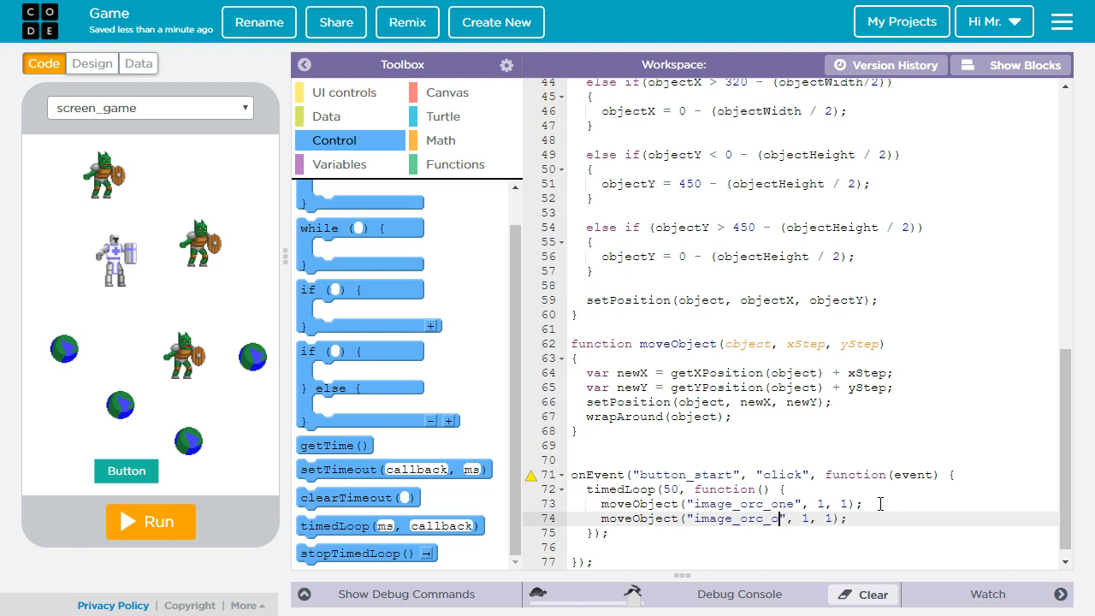
pyautogui.write('wo')
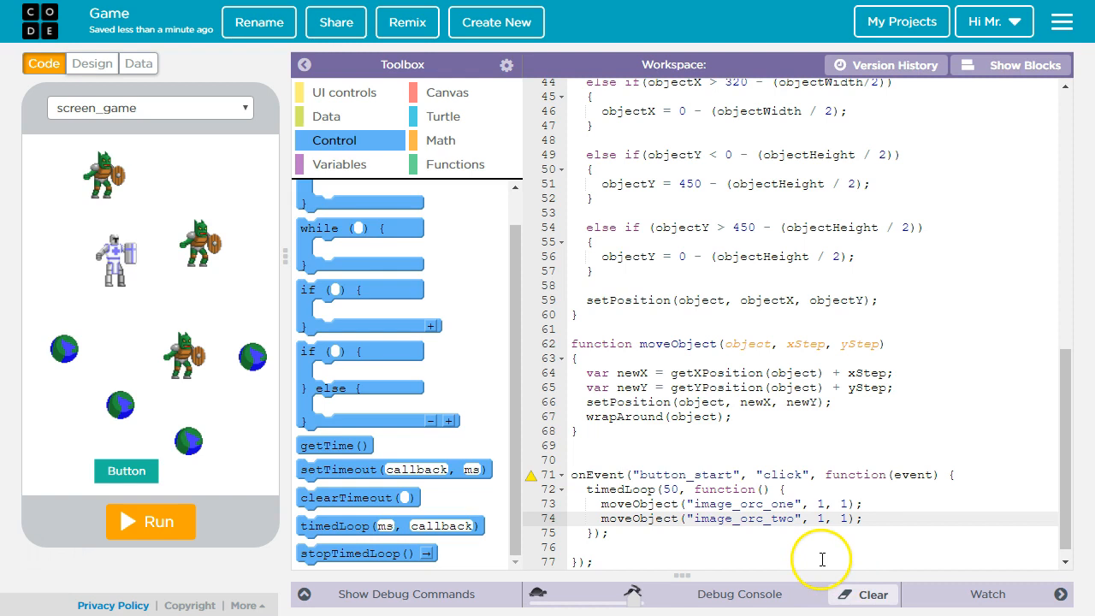
pyautogui.moveTo(784, 541)
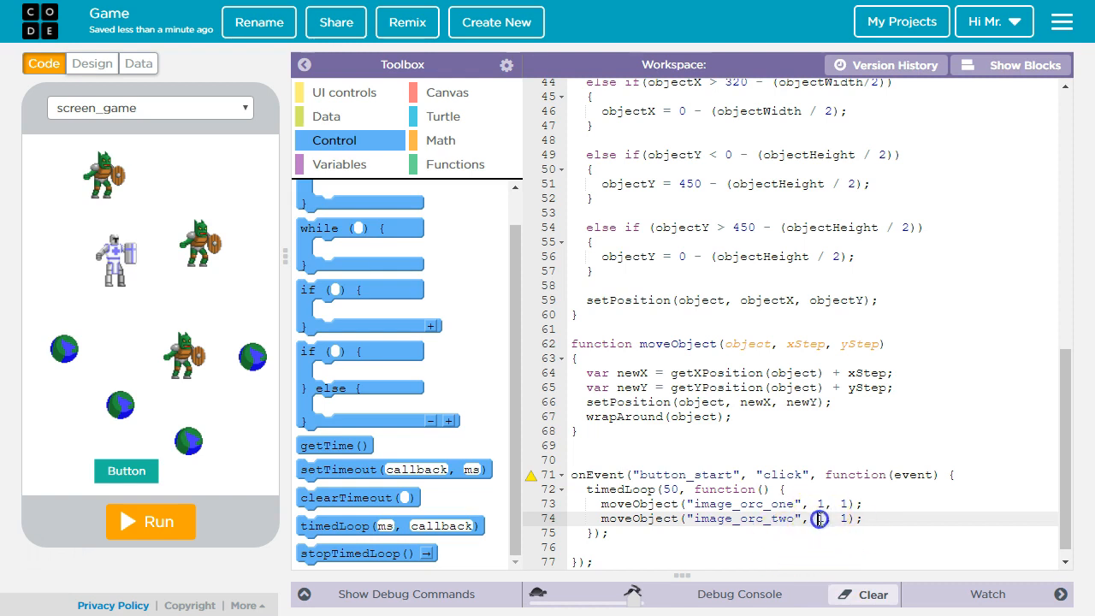
pyautogui.write('2')
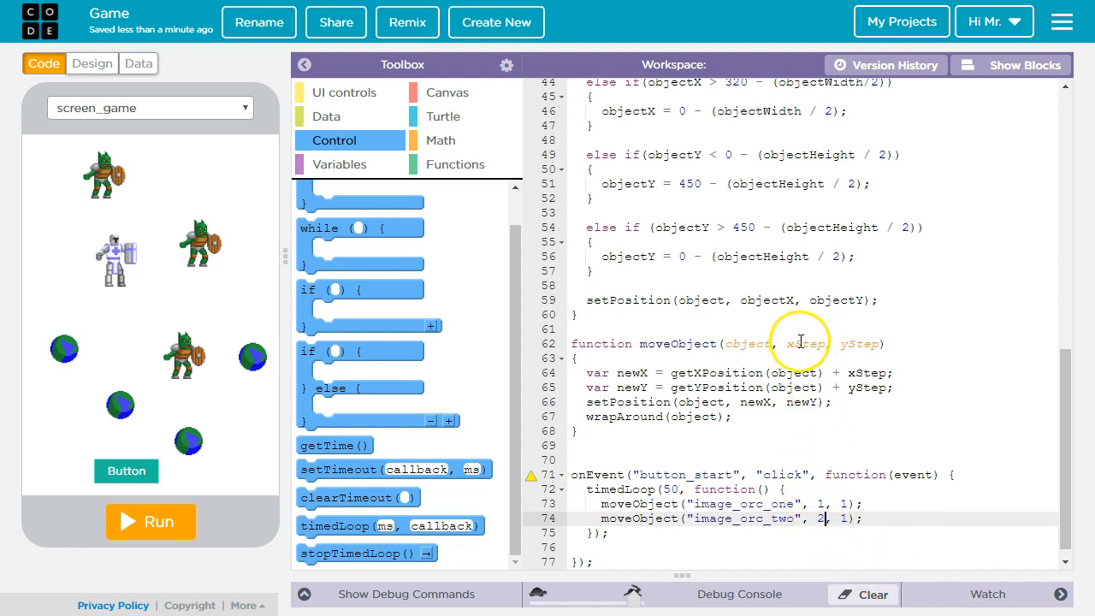
pyautogui.moveTo(876, 479)
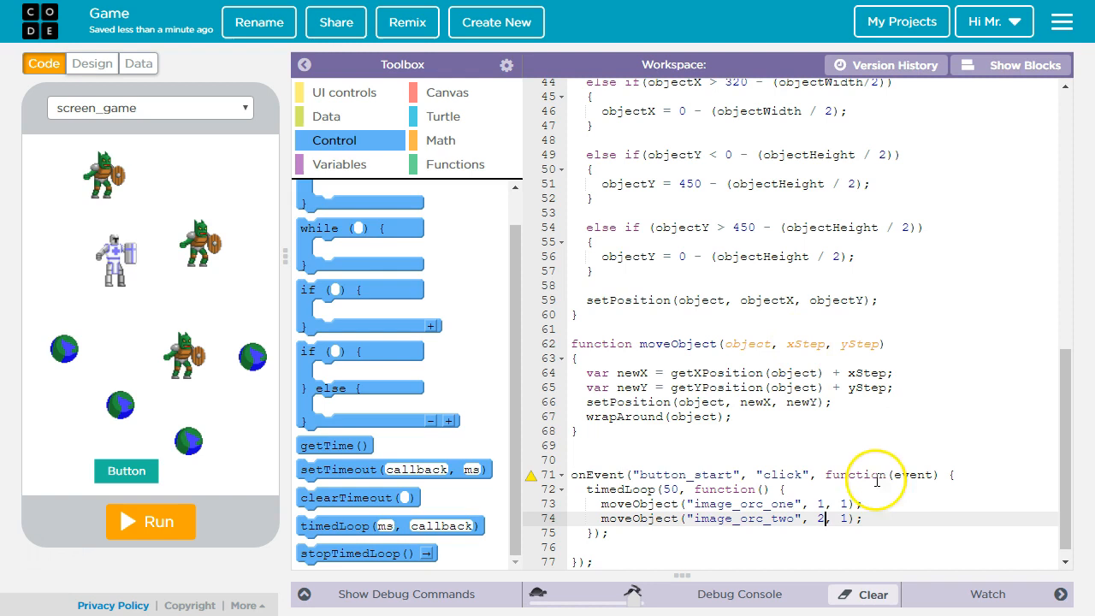
pyautogui.write('moveObject("image_orc_one", 1, 1);')
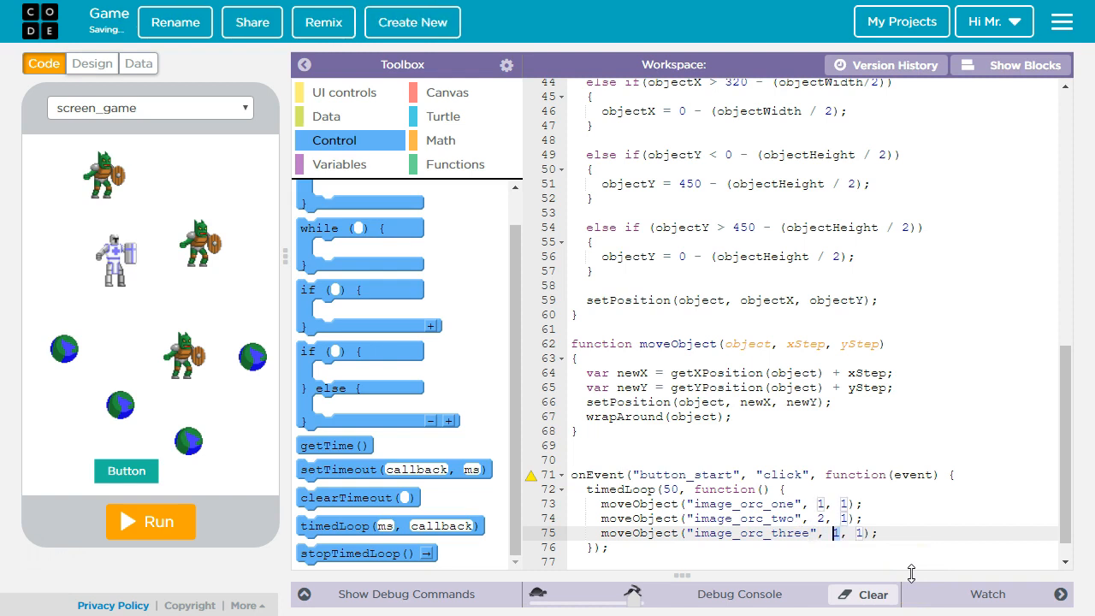
pyautogui.write('1')
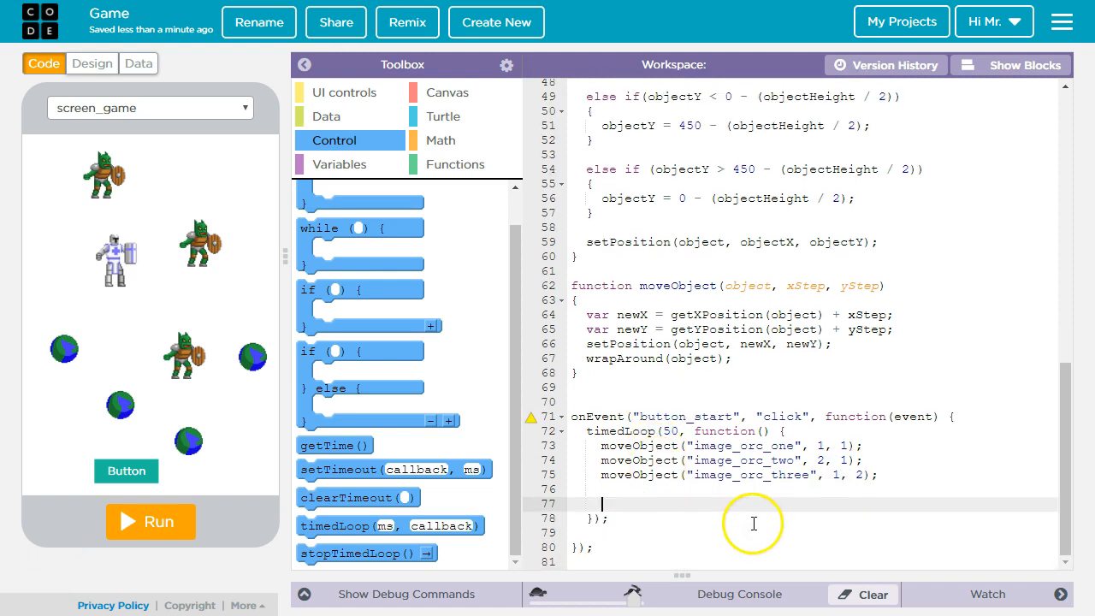
# Add moveObject lines for image_item_one through image_item_four, each with steps 2, 2.
pyautogui.write('moveObject("image_orc_one", 1, 1);')
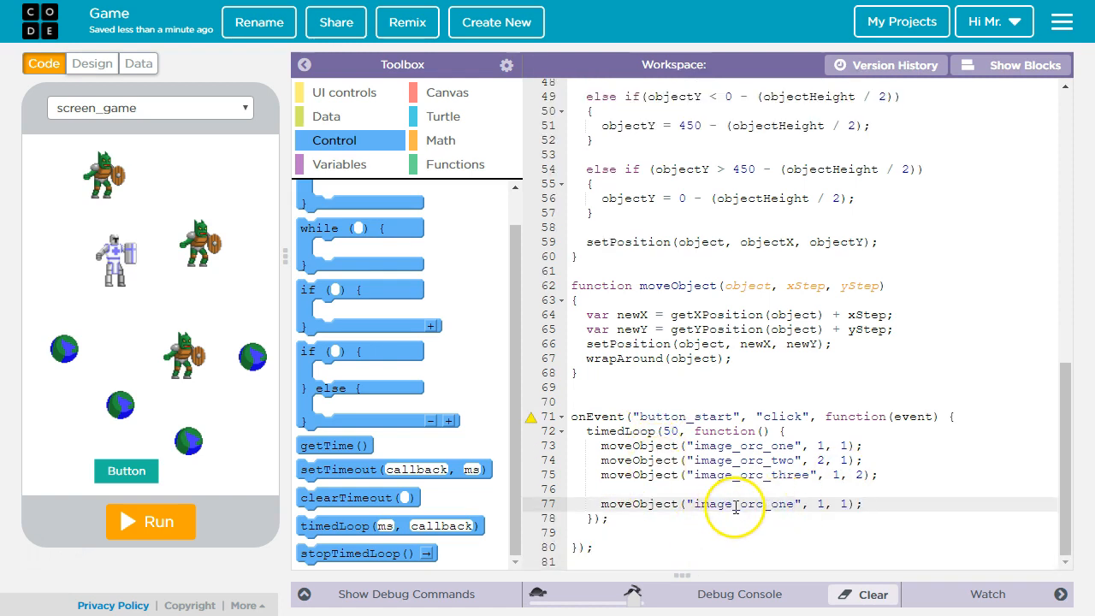
pyautogui.doubleClick(744, 503)
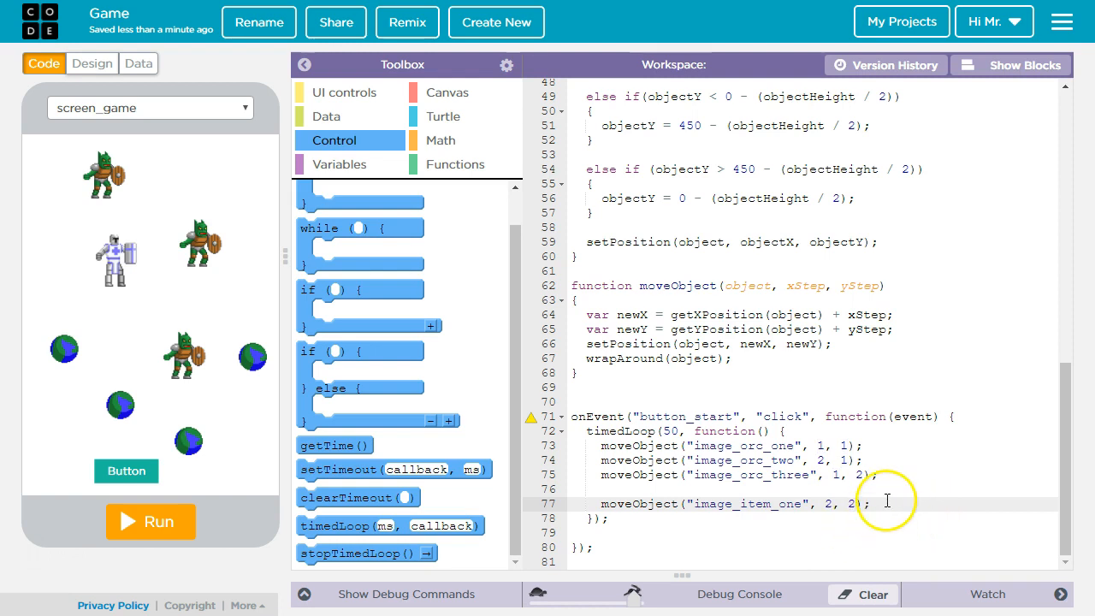
pyautogui.click(606, 503)
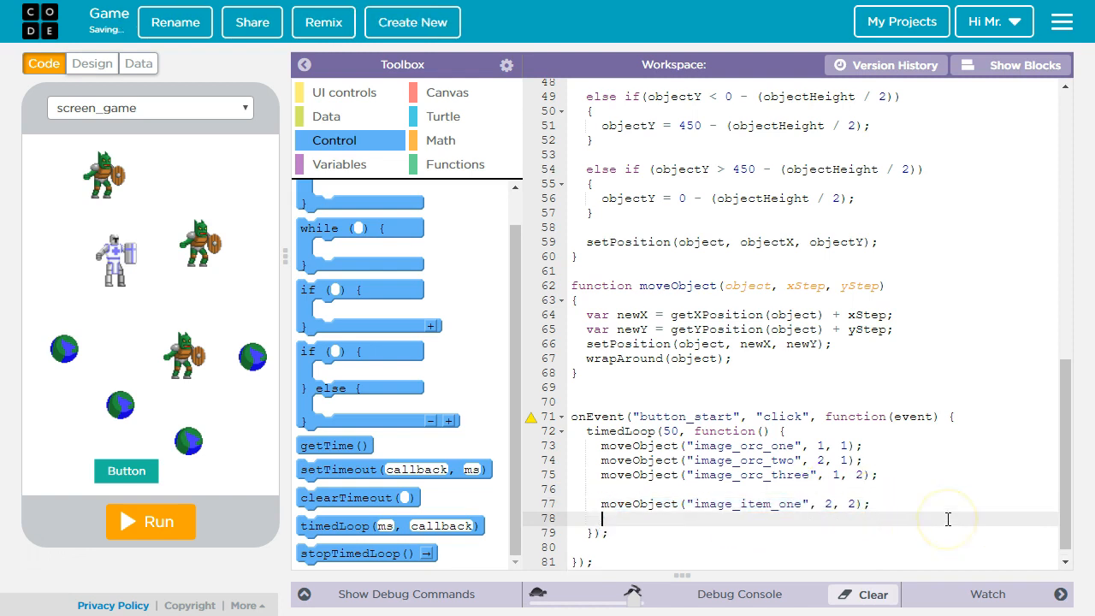
pyautogui.write('moveObject("image_item_one", 2, 2);')
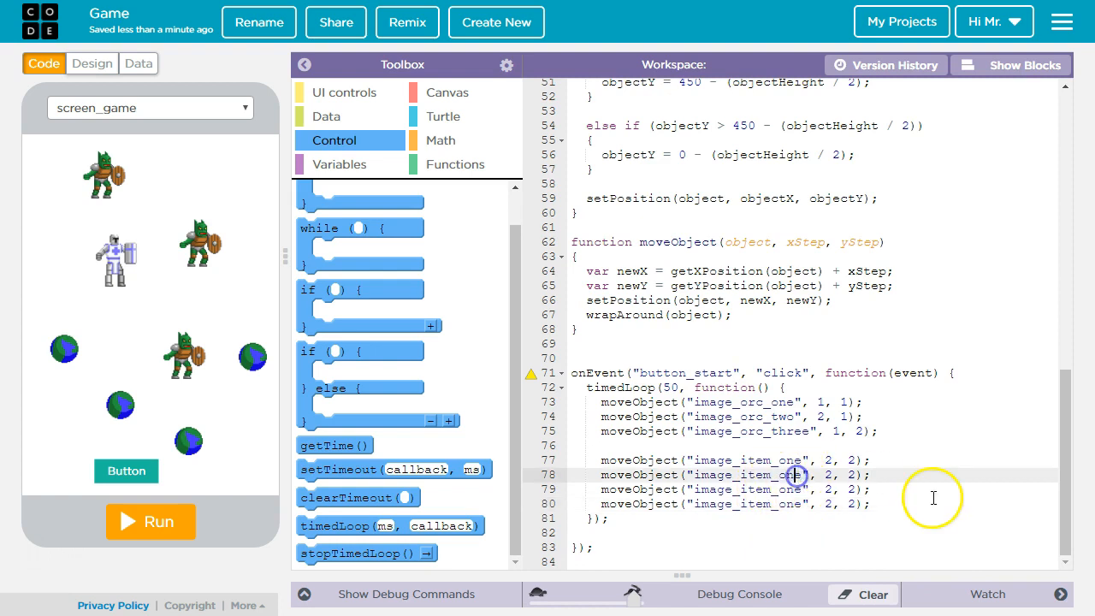
pyautogui.write('two')
pyautogui.click(813, 503)
pyautogui.write('four')
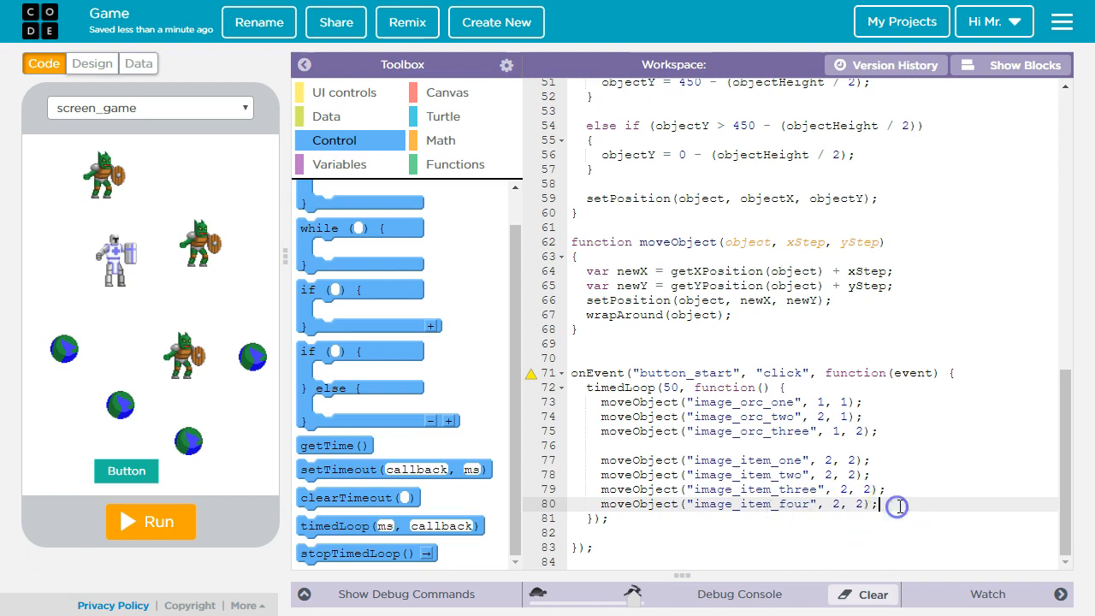
pyautogui.click(151, 522)
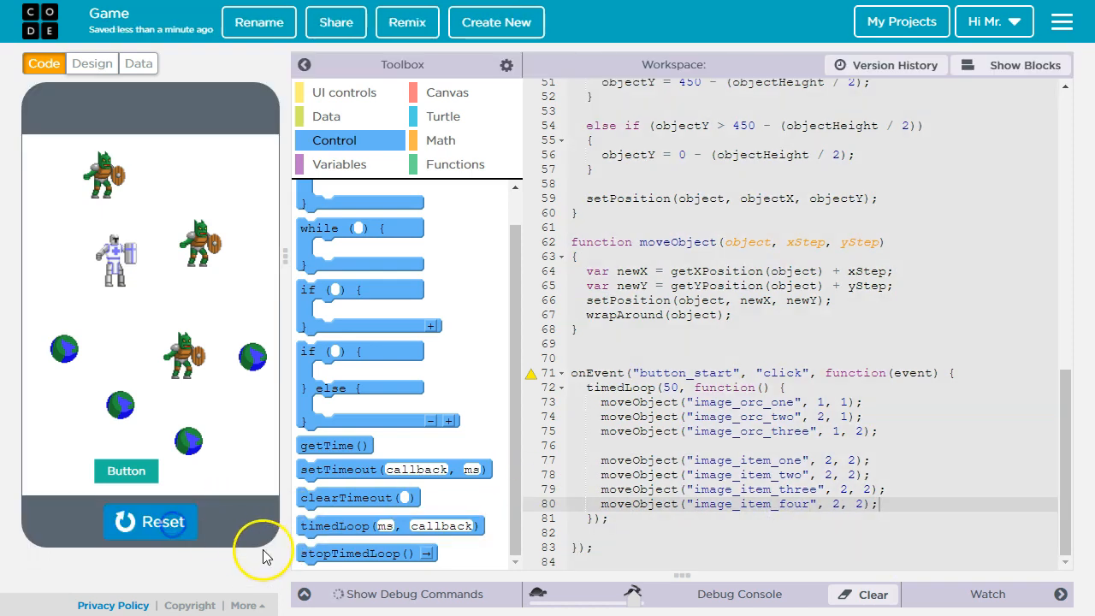
pyautogui.click(126, 470)
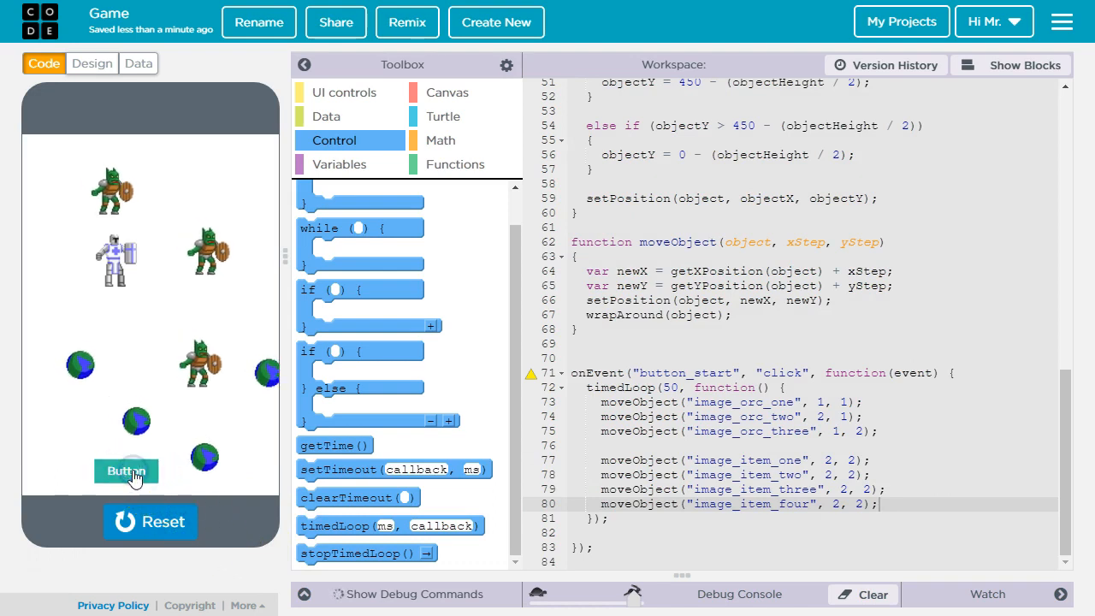
pyautogui.click(126, 470)
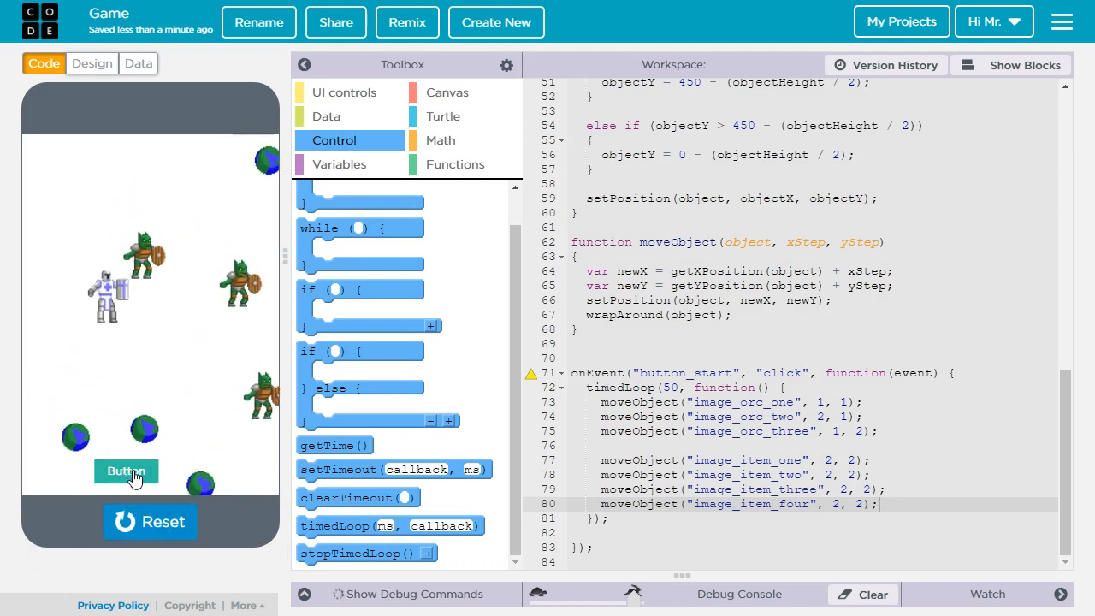
pyautogui.click(126, 472)
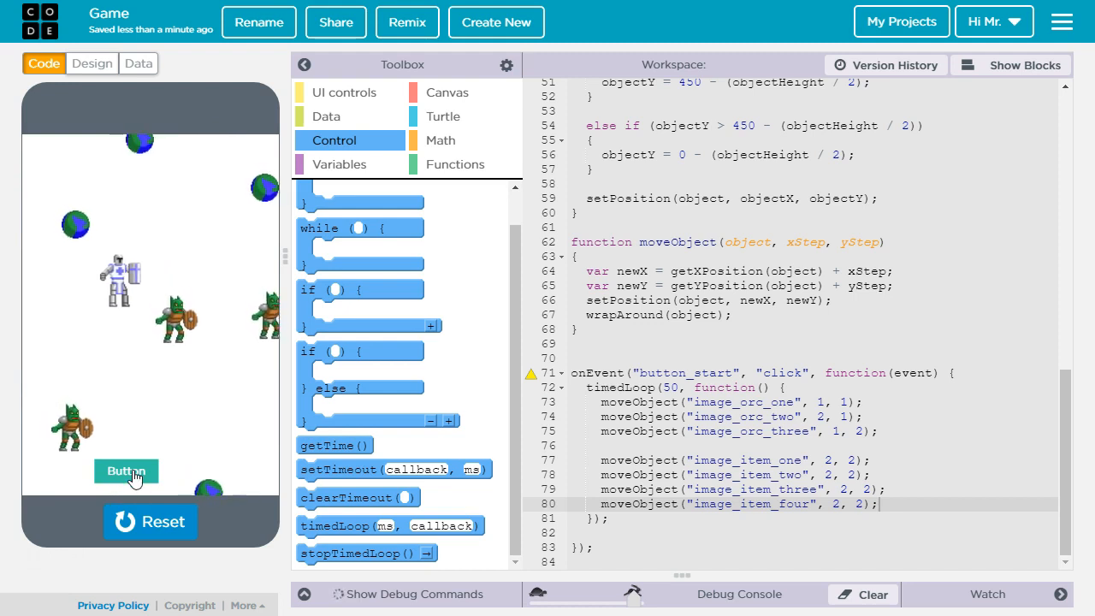
pyautogui.click(126, 470)
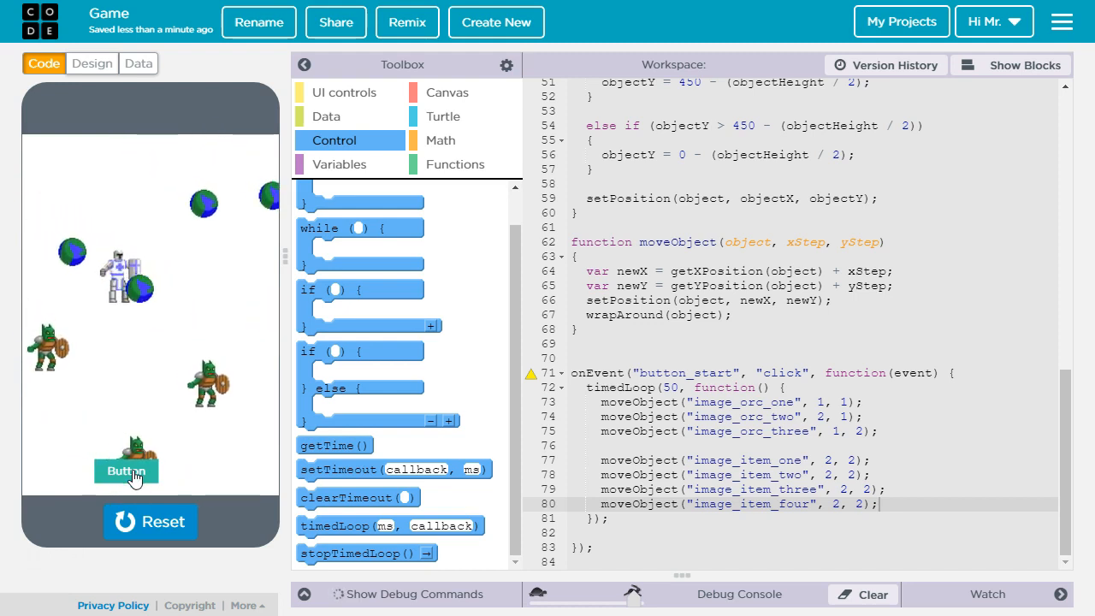
pyautogui.click(127, 470)
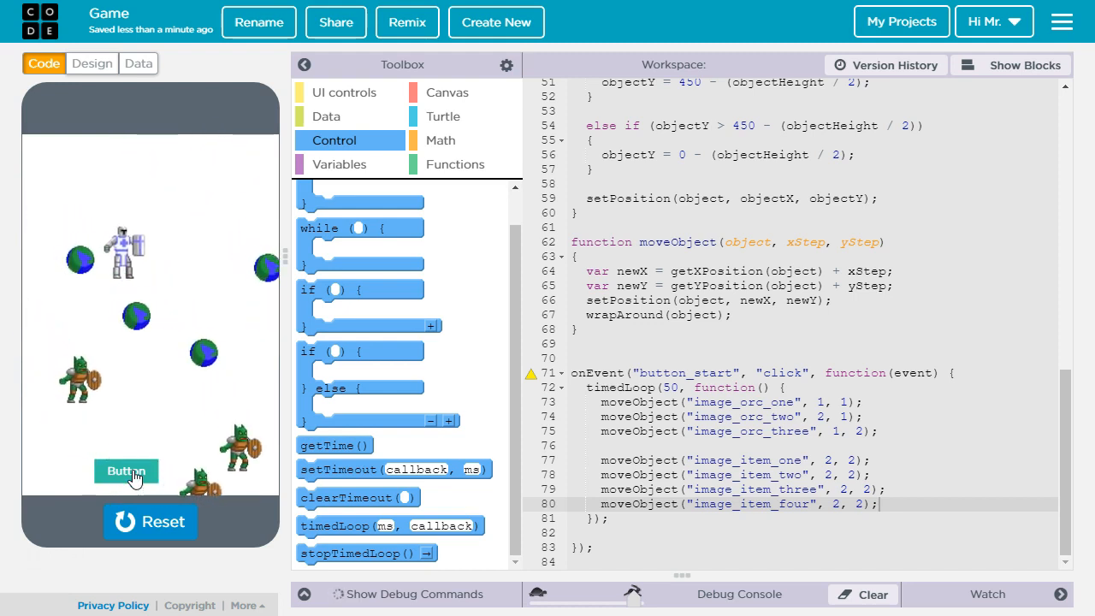
pyautogui.click(127, 472)
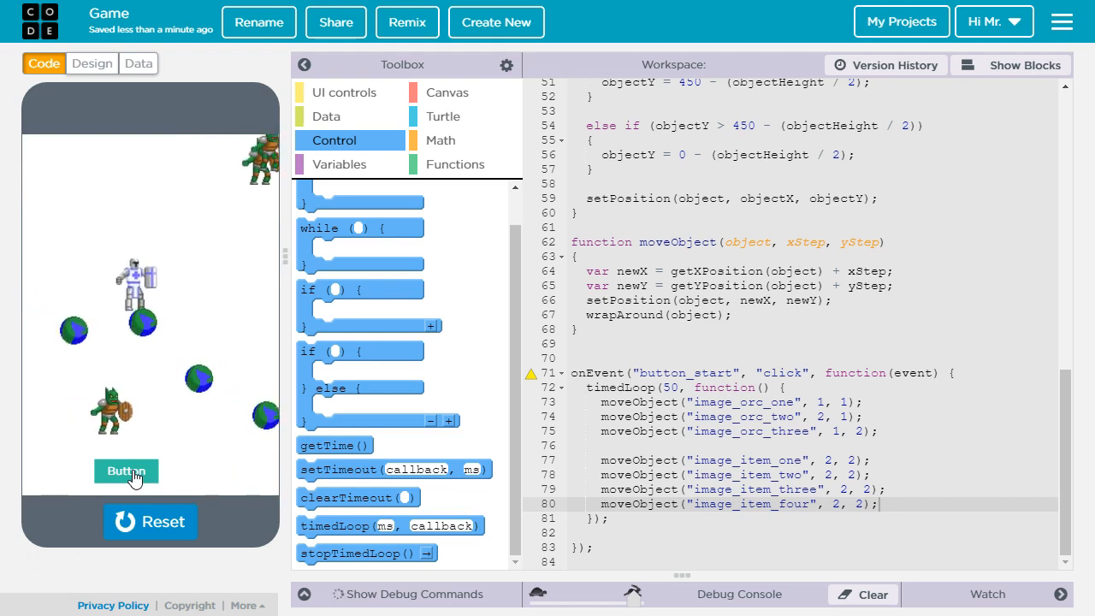
pyautogui.click(127, 471)
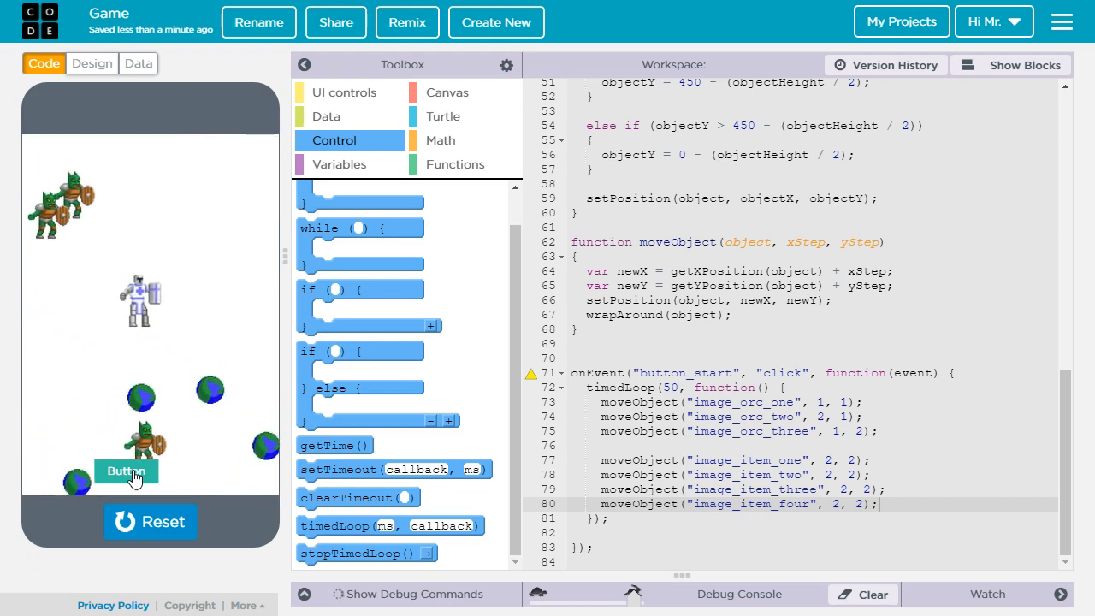
pyautogui.click(126, 471)
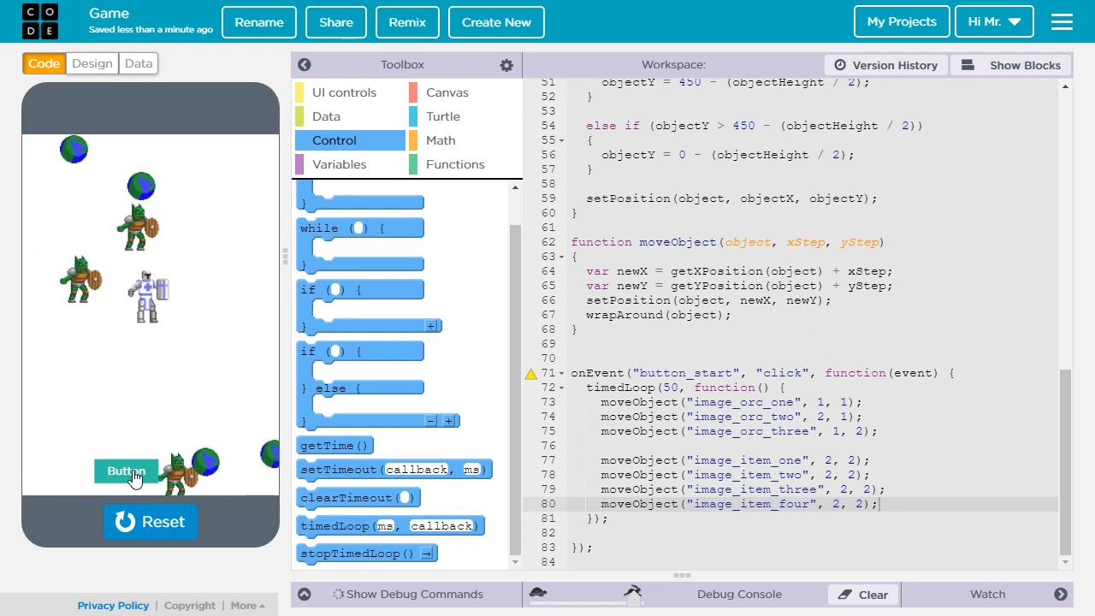
pyautogui.click(151, 522)
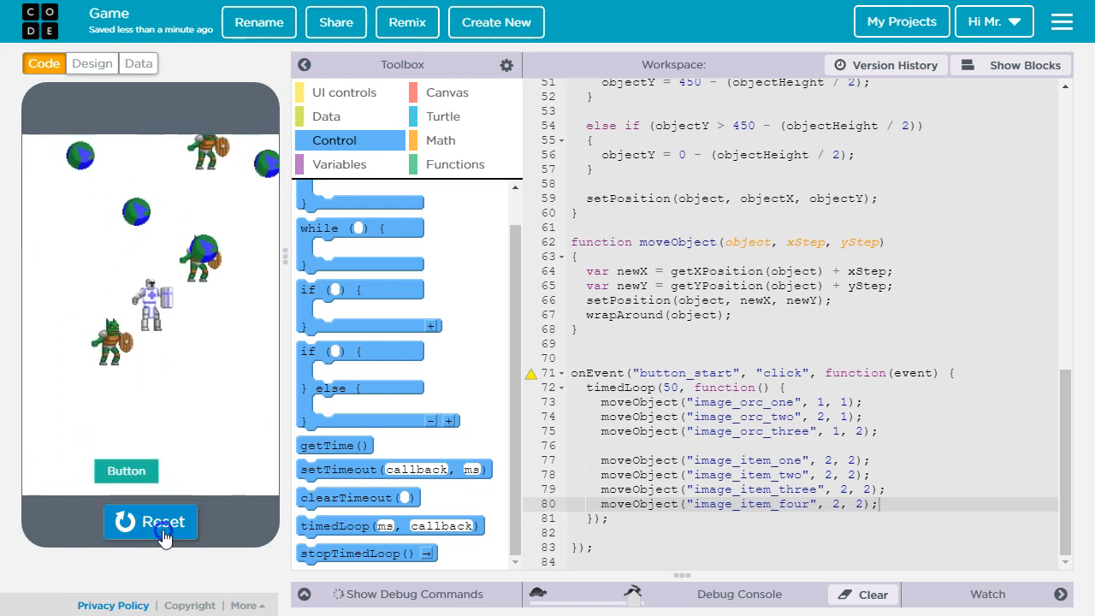
pyautogui.click(151, 522)
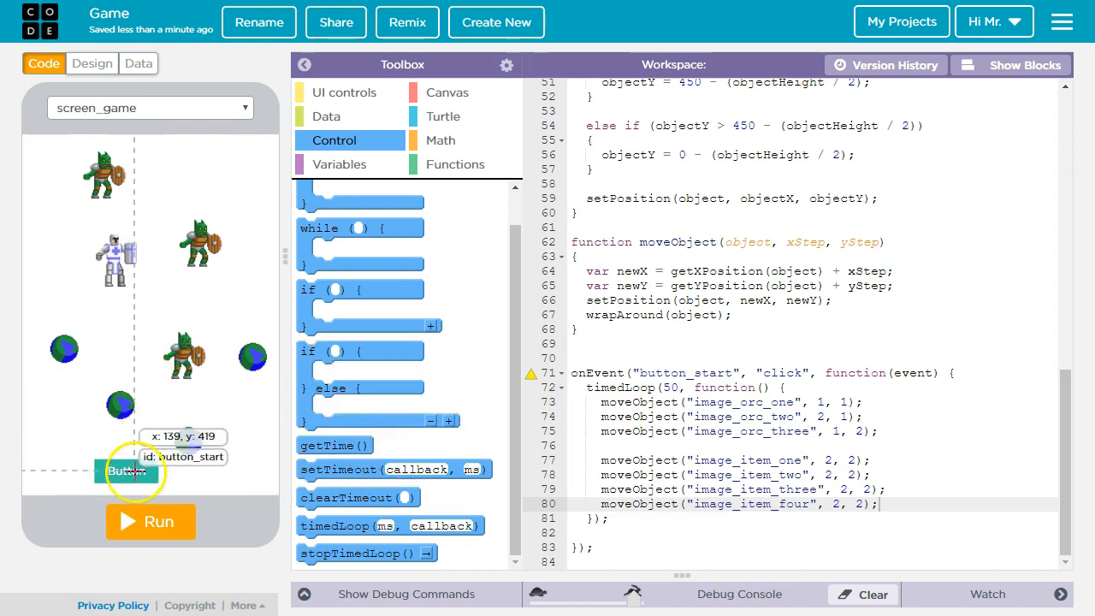
# In Design mode, change button_start's text property from Button to Start.
pyautogui.click(93, 64)
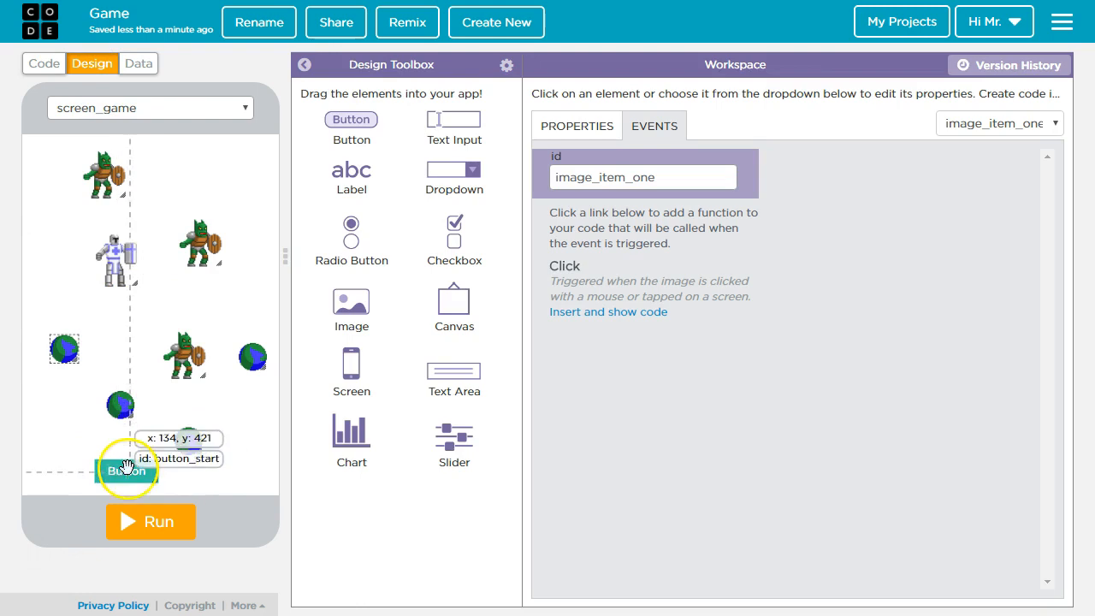
pyautogui.click(126, 470)
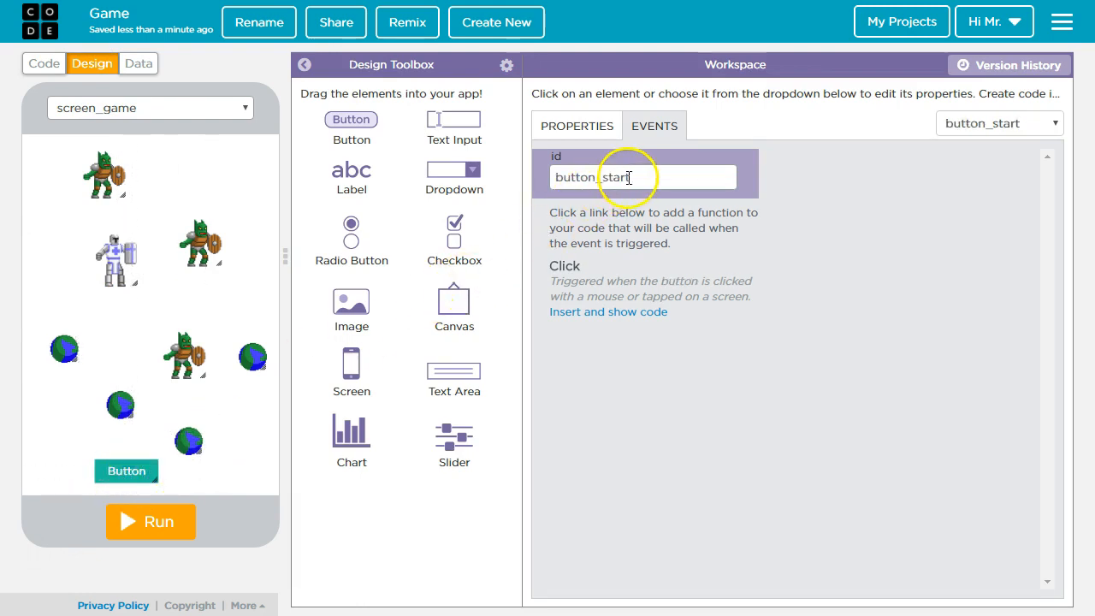
pyautogui.click(577, 126)
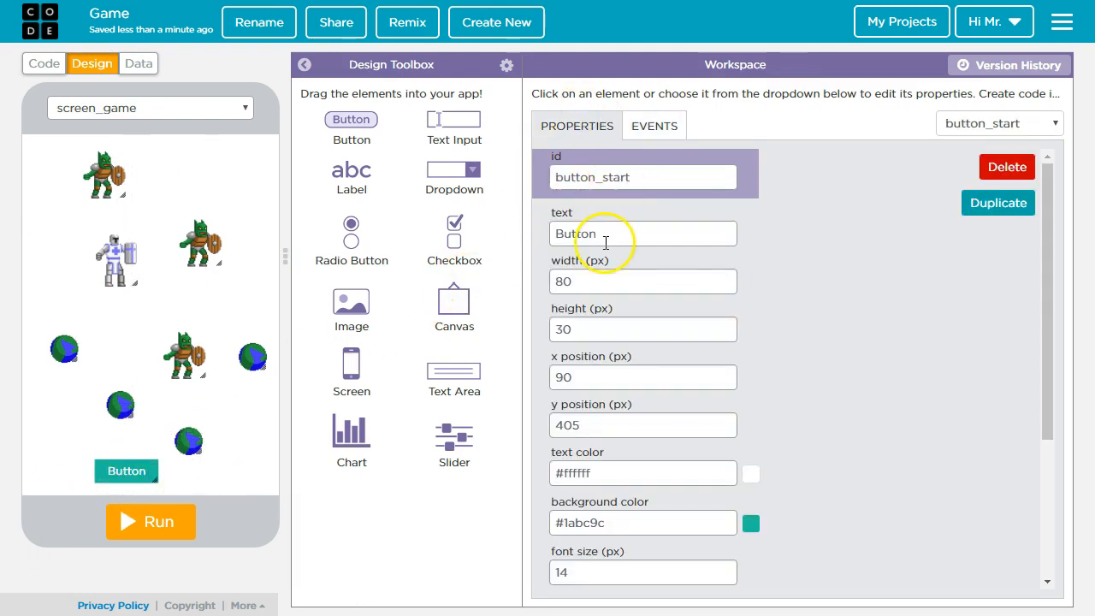
pyautogui.write('Star')
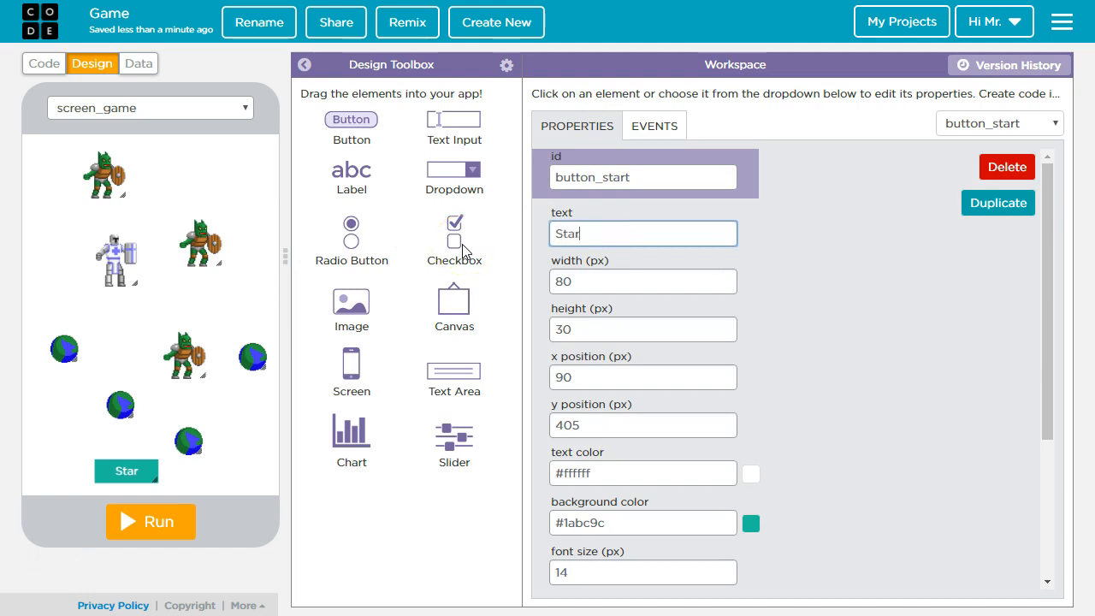
pyautogui.click(94, 373)
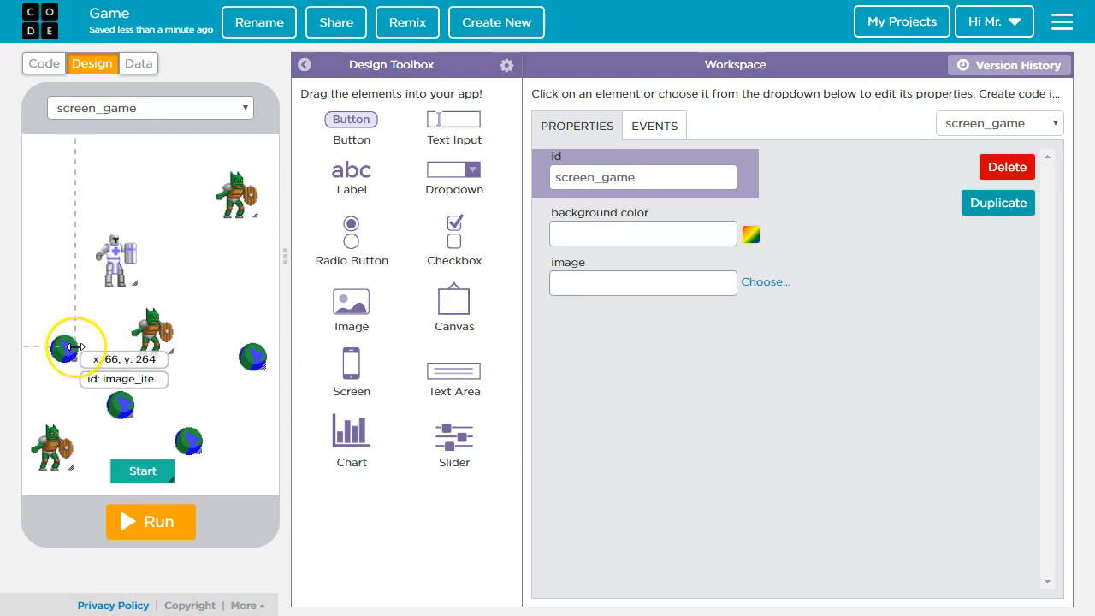
# Drag image_item_one to the top-left corner and image_item_three toward the bottom right.
pyautogui.moveTo(75, 345); pyautogui.dragTo(63, 349)
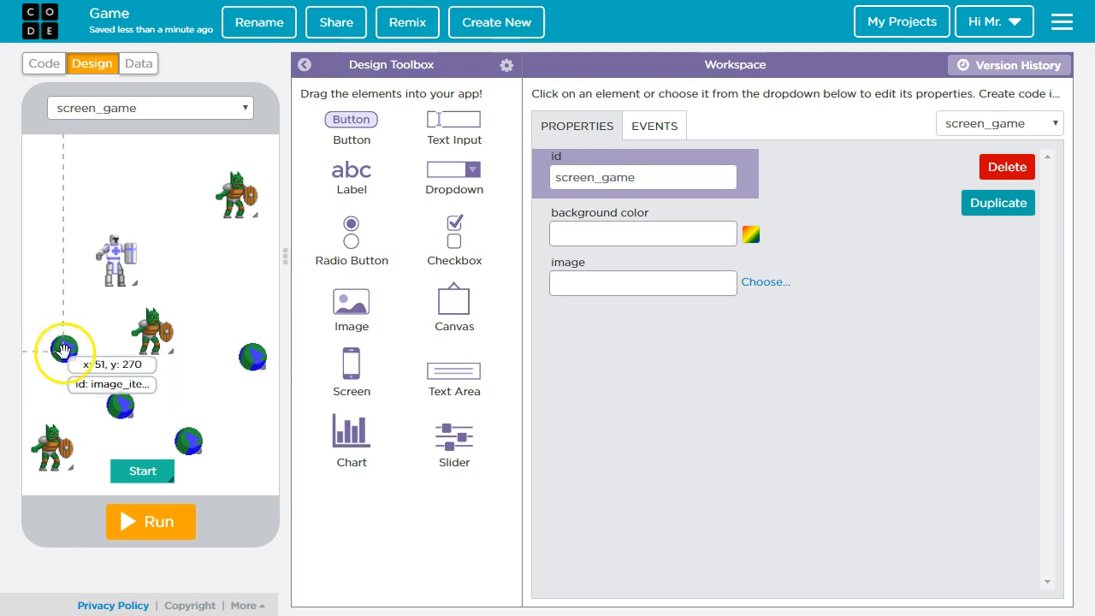
pyautogui.moveTo(63, 353)
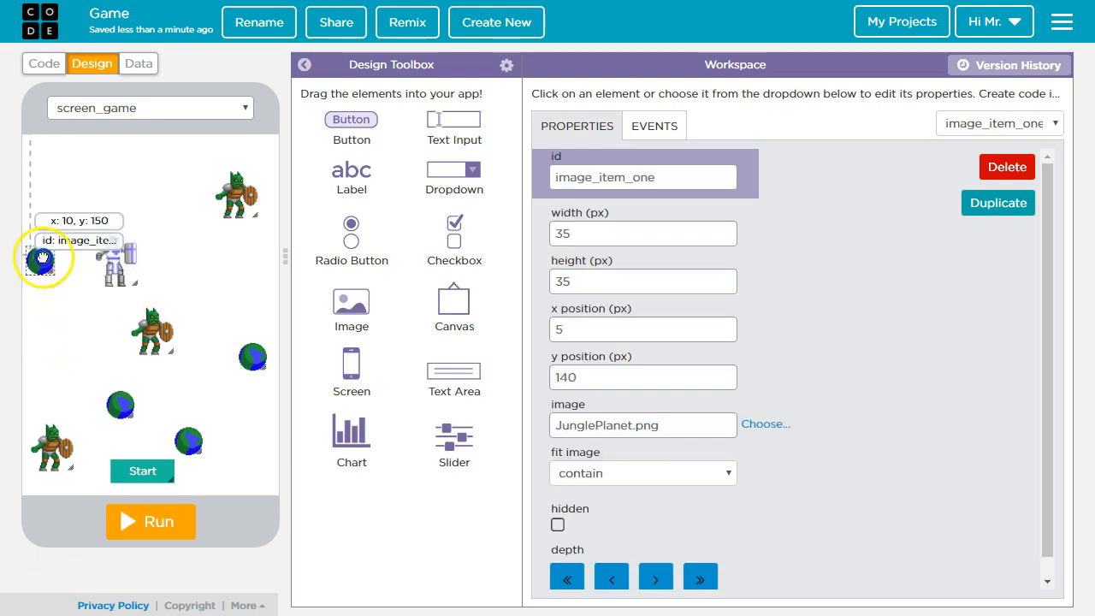
pyautogui.moveTo(45, 256); pyautogui.dragTo(45, 157)
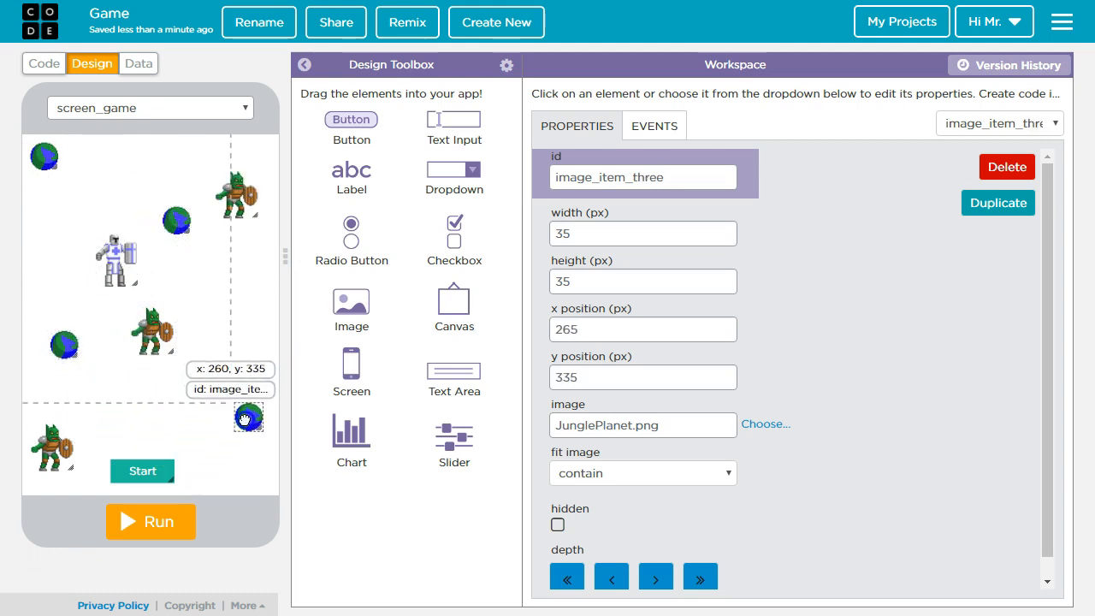
pyautogui.moveTo(248, 417); pyautogui.dragTo(212, 452)
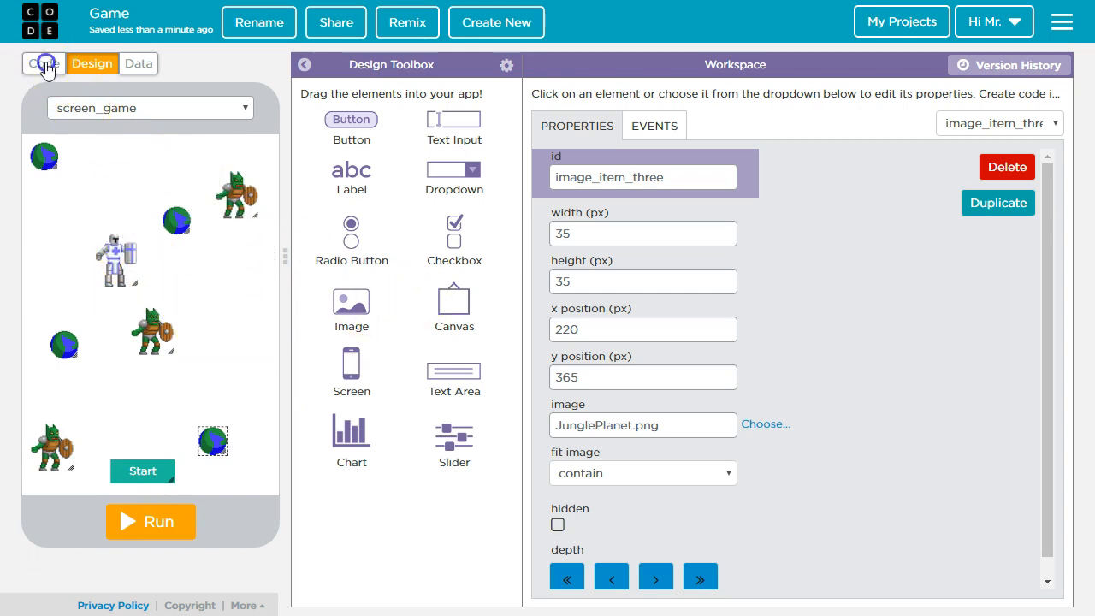
# In the keydown handler, set var distance to 12 so the knight moves 12 px per press.
pyautogui.click(43, 63)
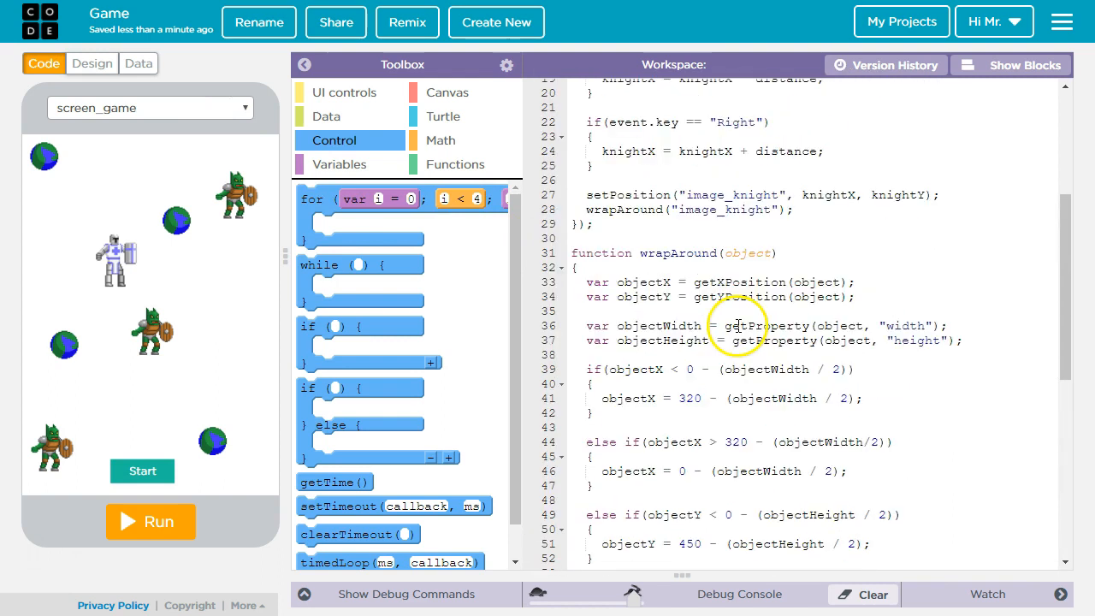
pyautogui.scroll(3)
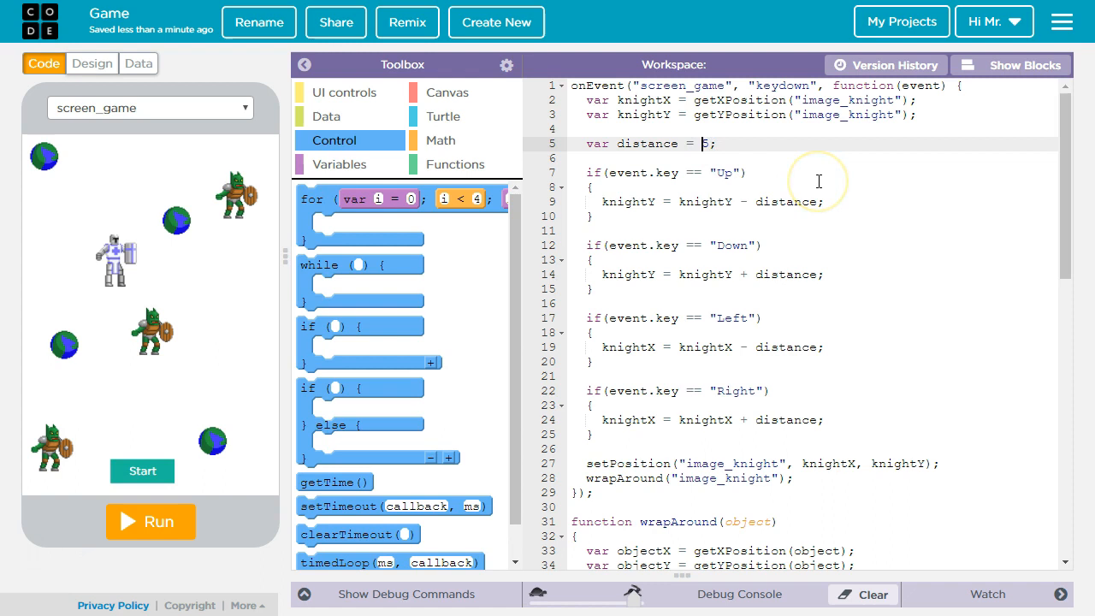
pyautogui.write('12')
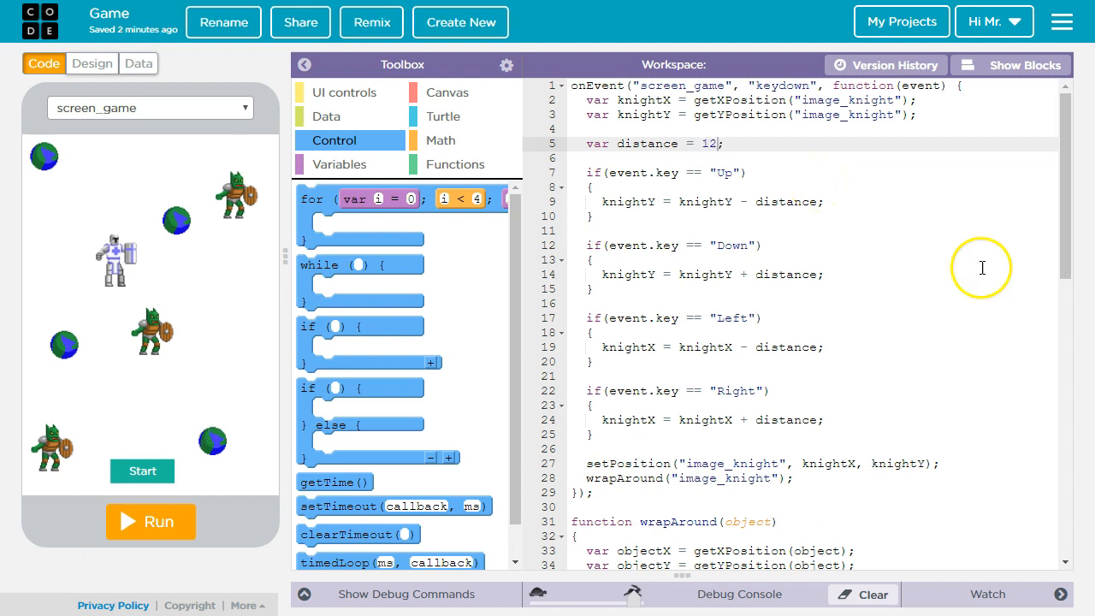
pyautogui.moveTo(1019, 82)
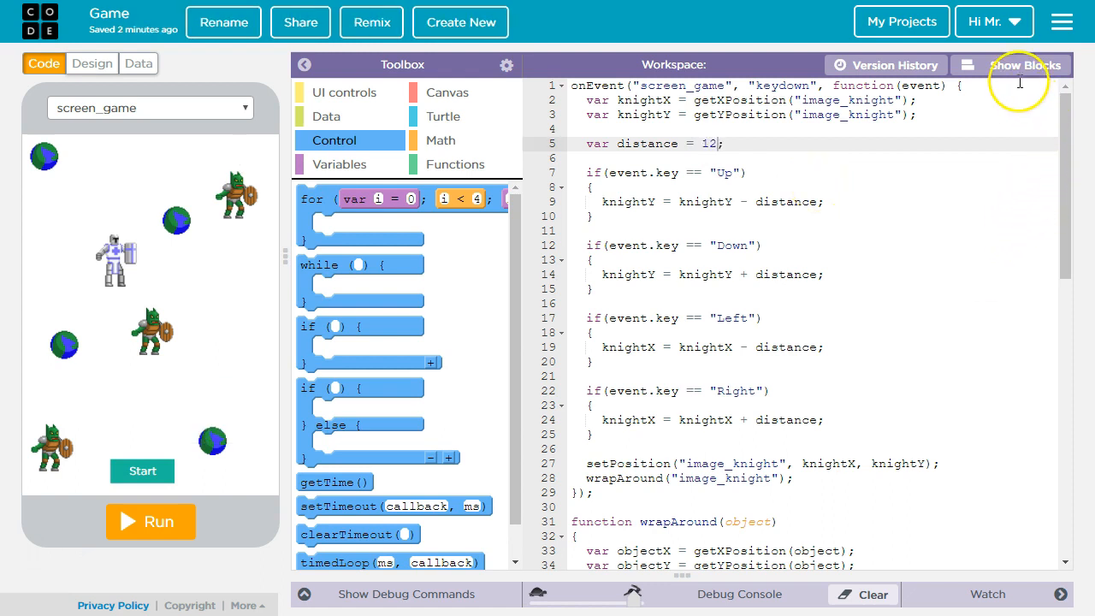
# Switch the code to block view and scroll to the button_start timedLoop with its moveObject calls.
pyautogui.click(1018, 65)
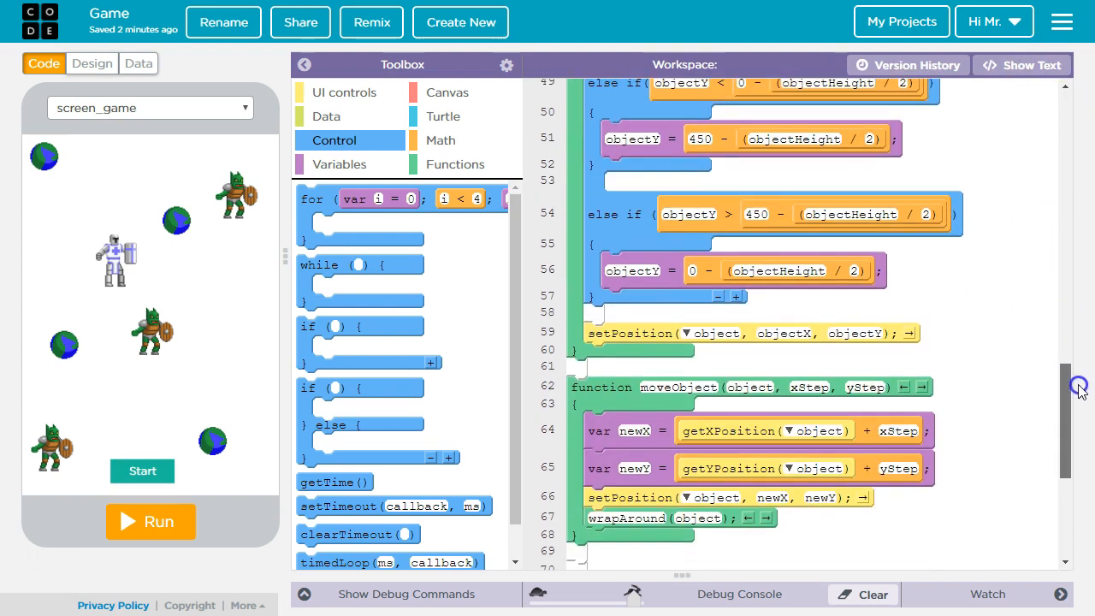
pyautogui.scroll(-3)
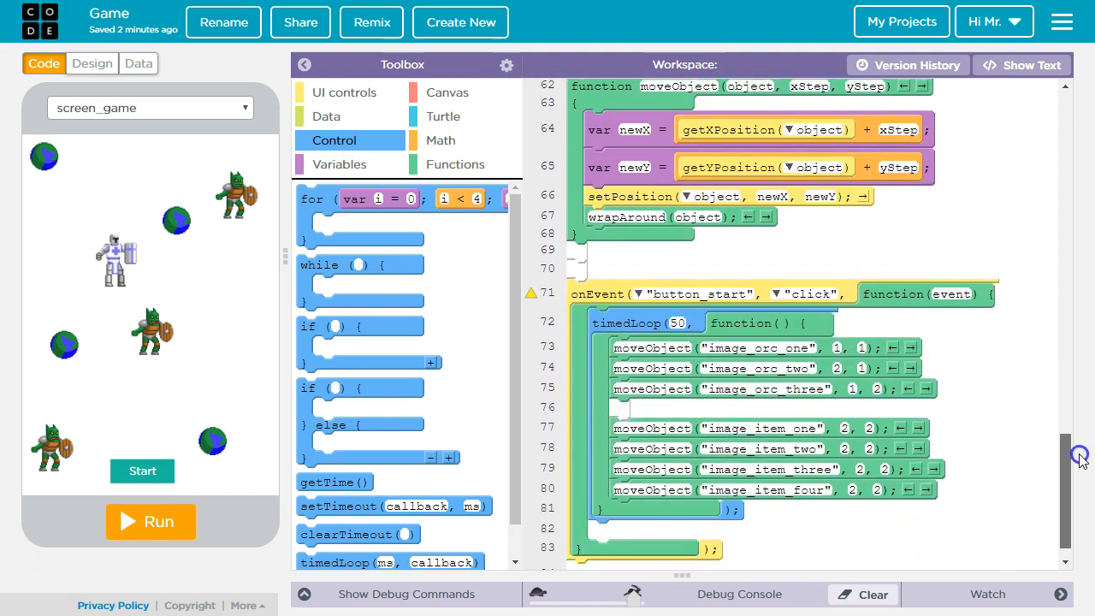
pyautogui.scroll(3)
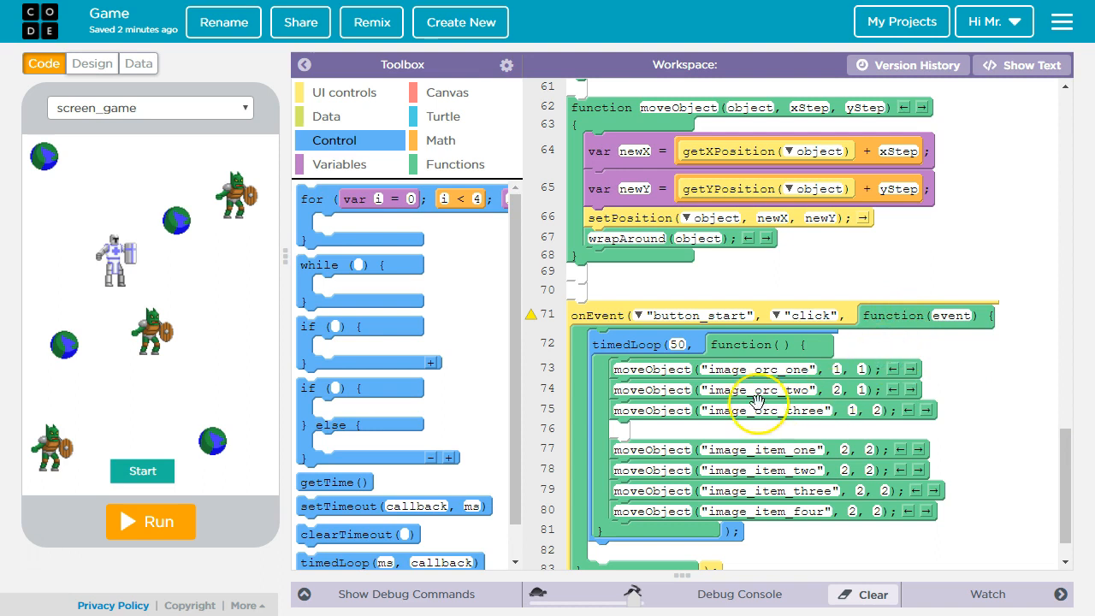
pyautogui.moveTo(705, 328)
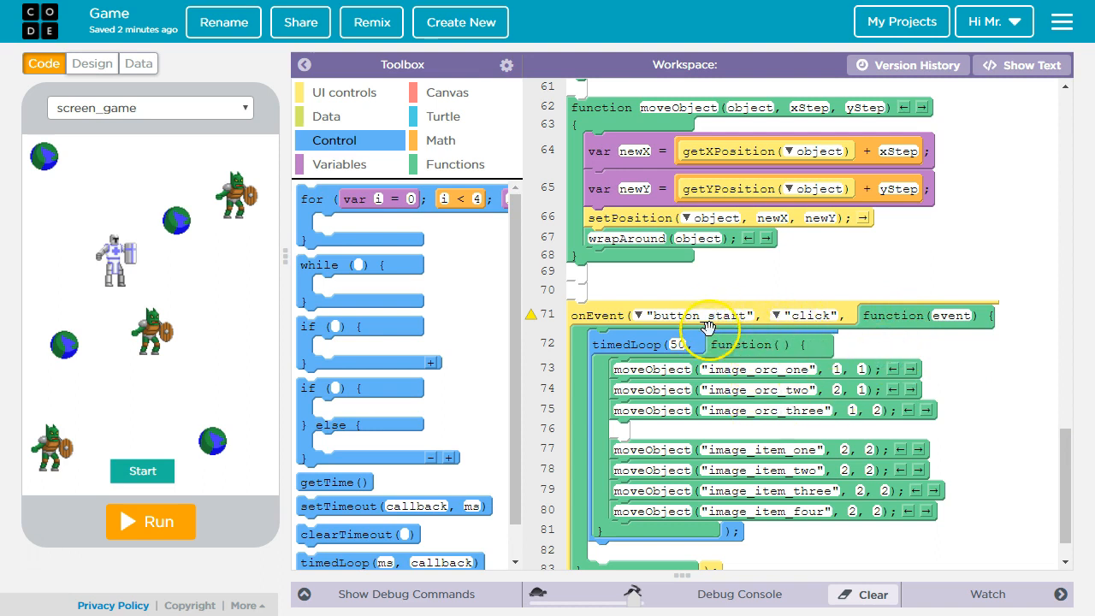
pyautogui.moveTo(499, 393)
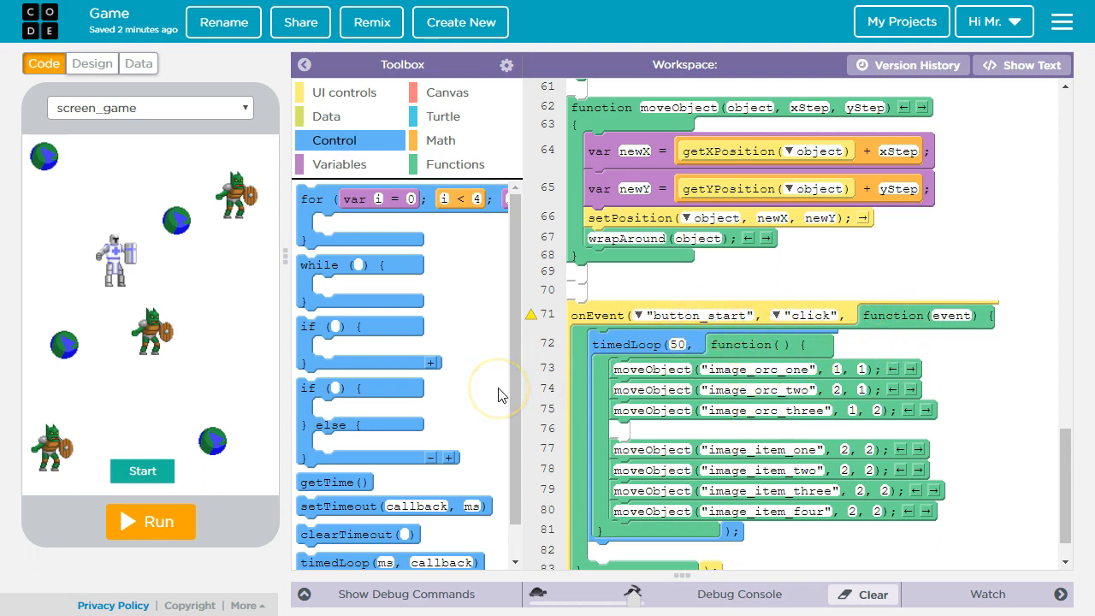
pyautogui.moveTo(226, 383)
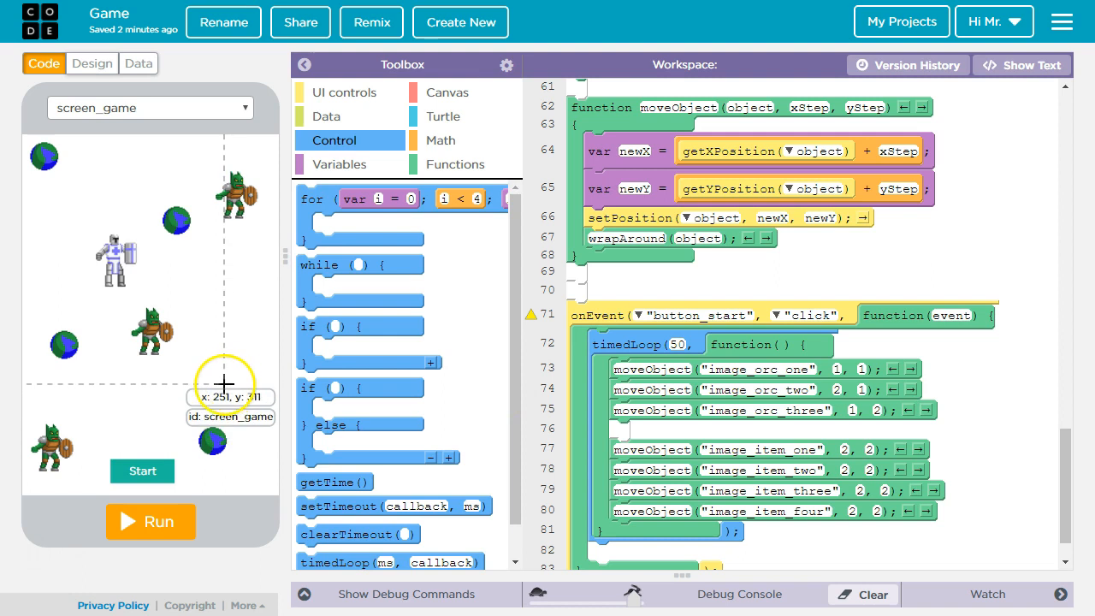
pyautogui.moveTo(178, 530)
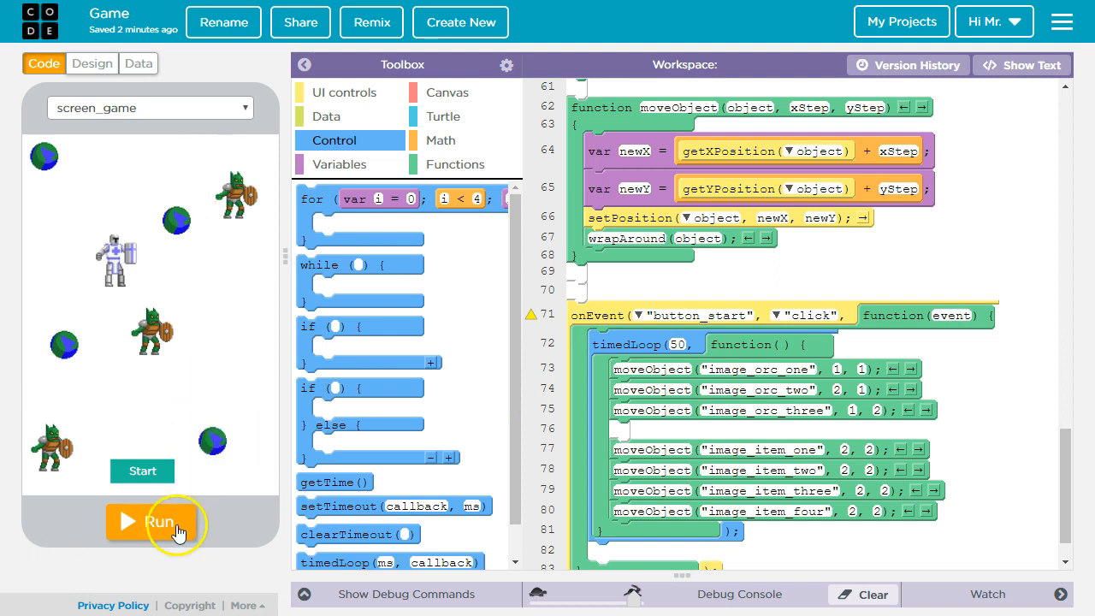
# Run the app and hit Start repeatedly, watching the orcs and planets drift and wrap around.
pyautogui.click(150, 521)
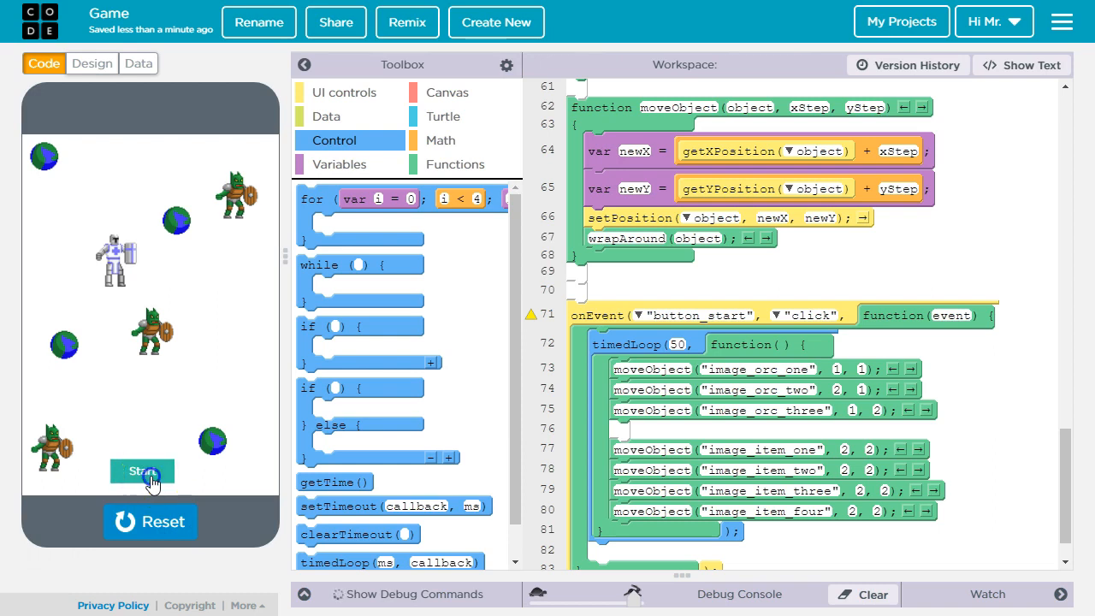
pyautogui.click(142, 470)
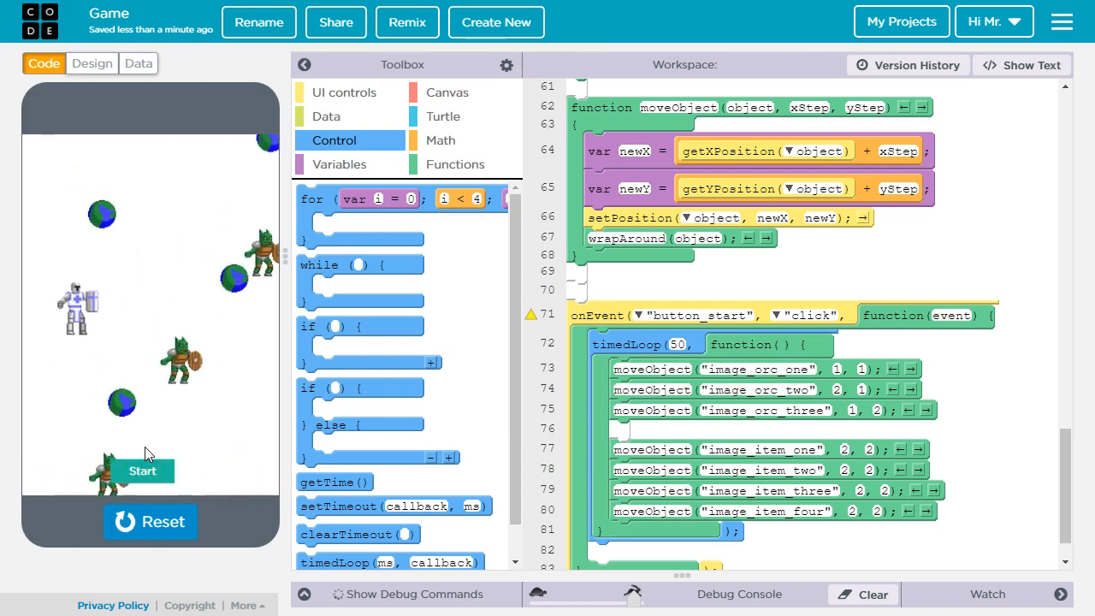
pyautogui.click(142, 471)
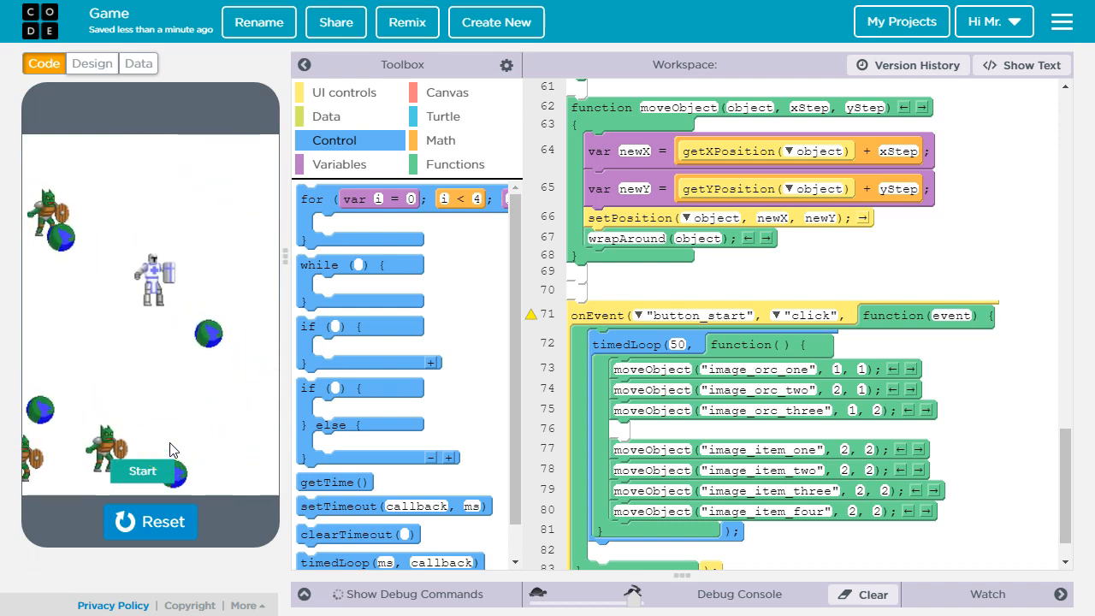
pyautogui.click(142, 471)
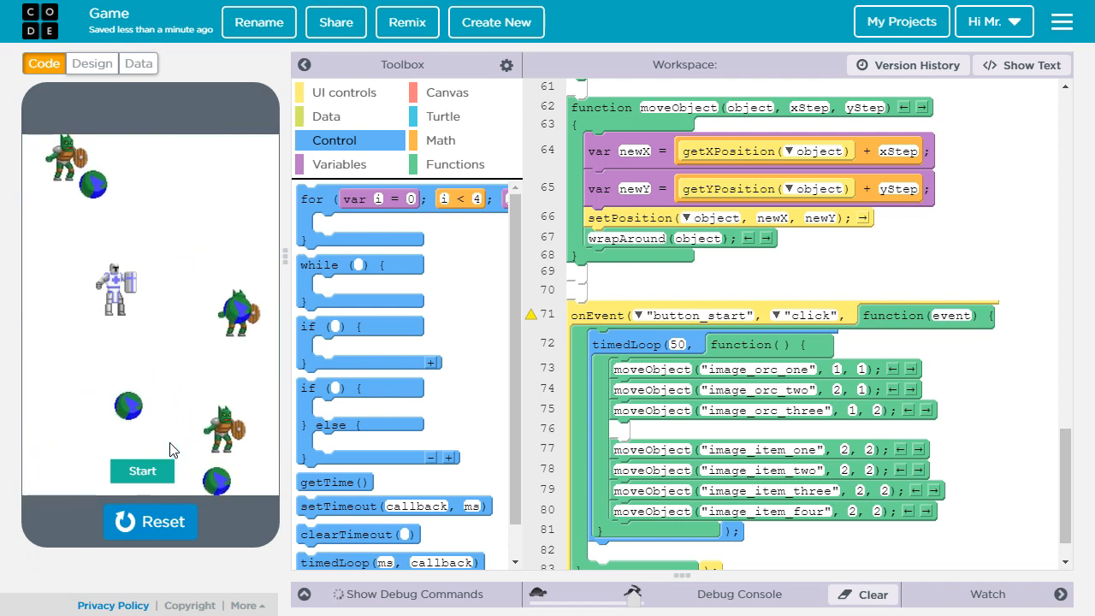
pyautogui.click(142, 471)
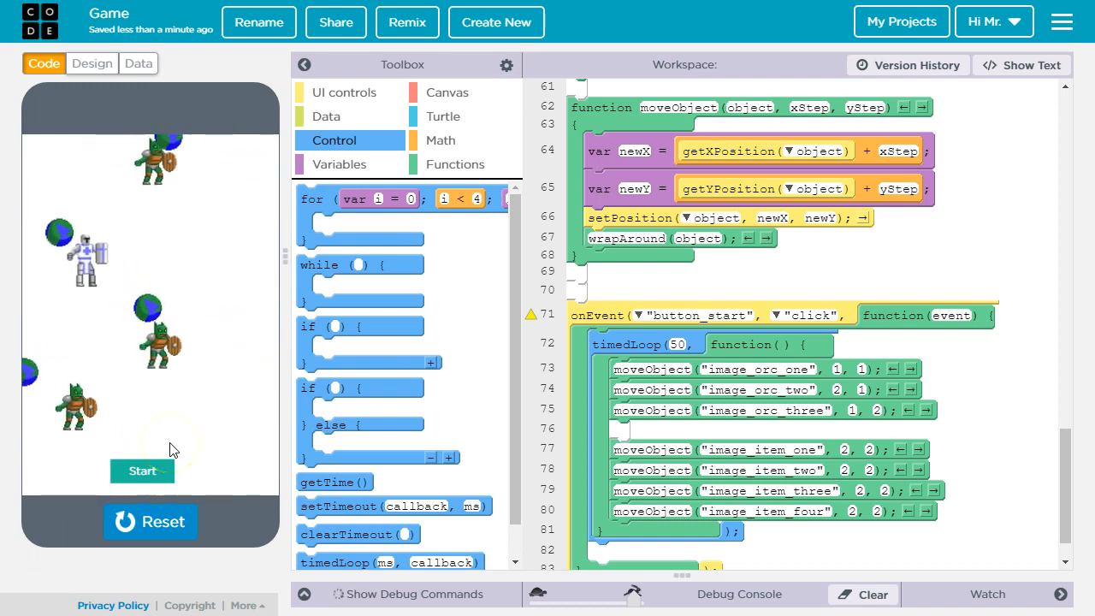
pyautogui.click(142, 470)
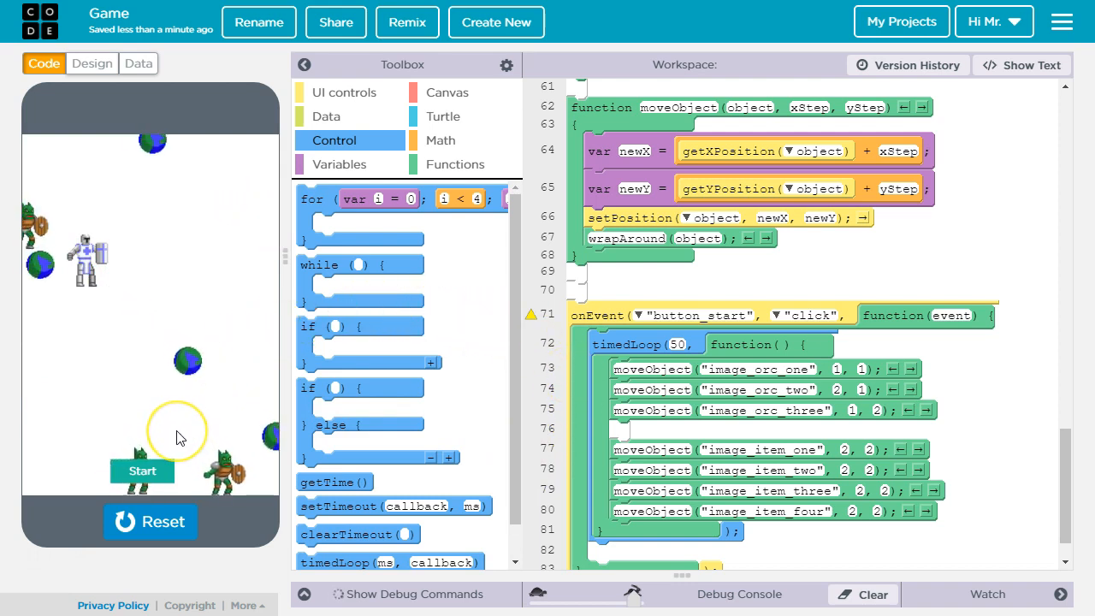
pyautogui.click(142, 470)
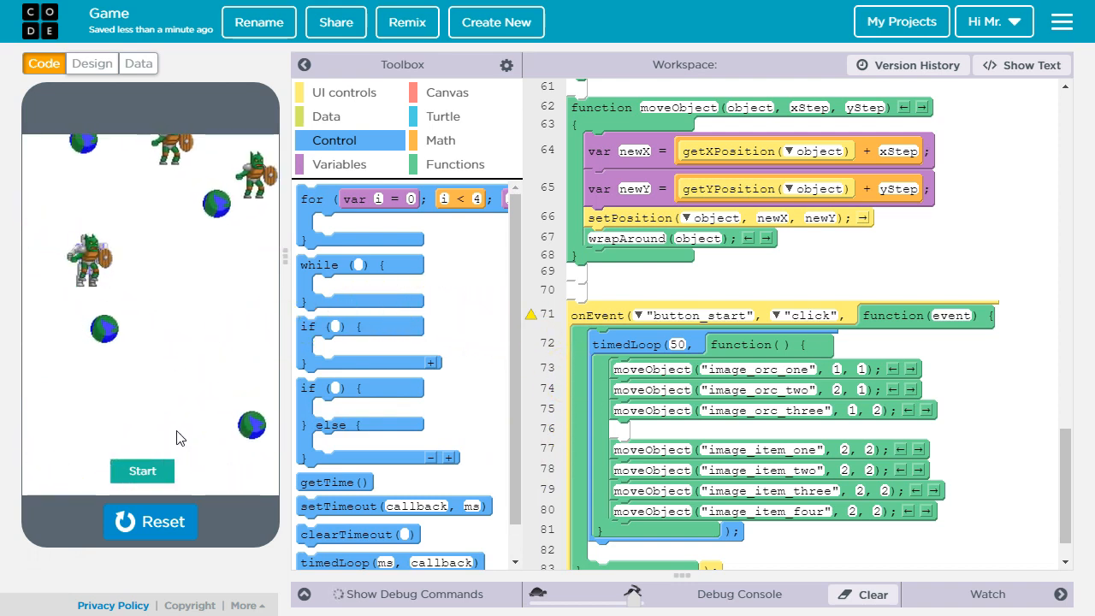